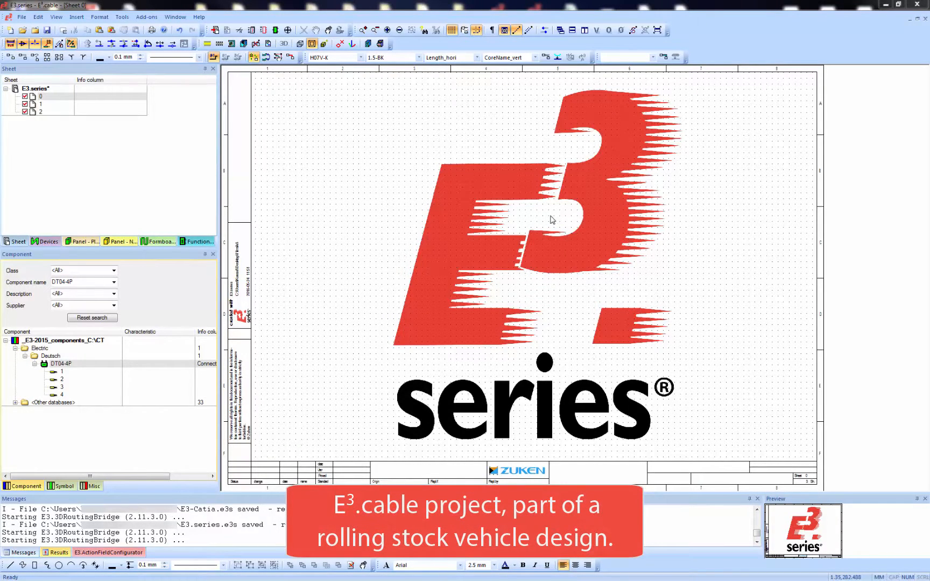
{"action": "mouse_move", "coordinate": [439, 173]}
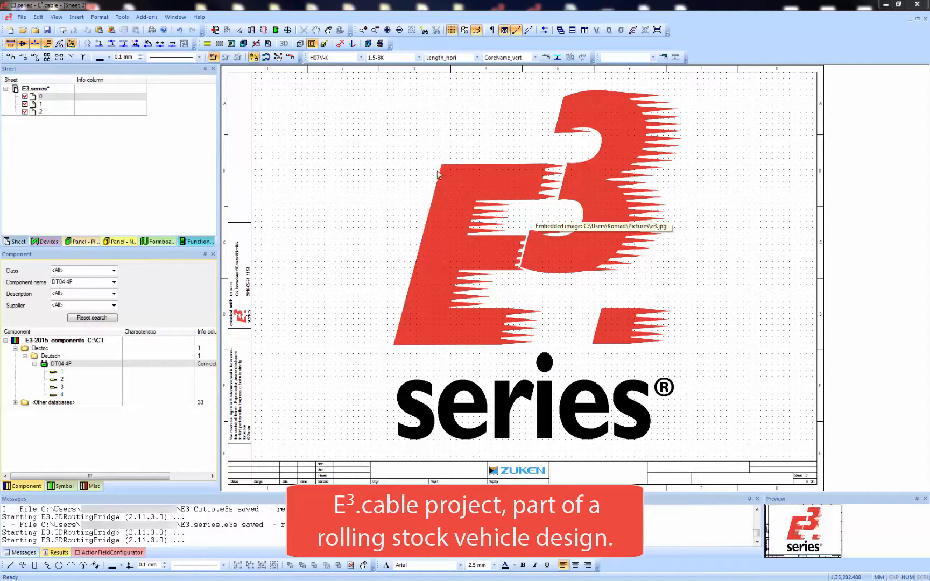
- Show the schematic sheet containing the motor bogie electrical box connectors
{"action": "left_click", "coordinate": [71, 103]}
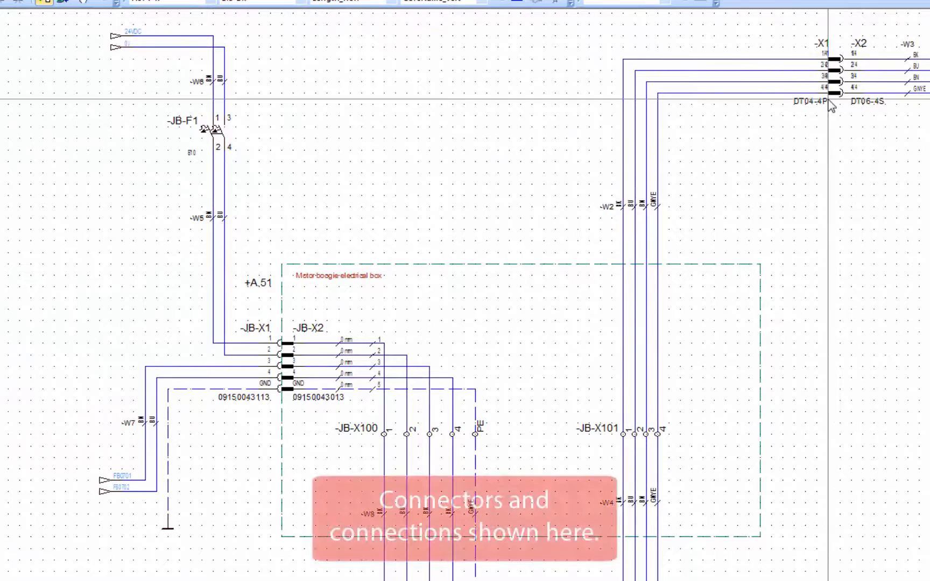
{"action": "mouse_move", "coordinate": [830, 92]}
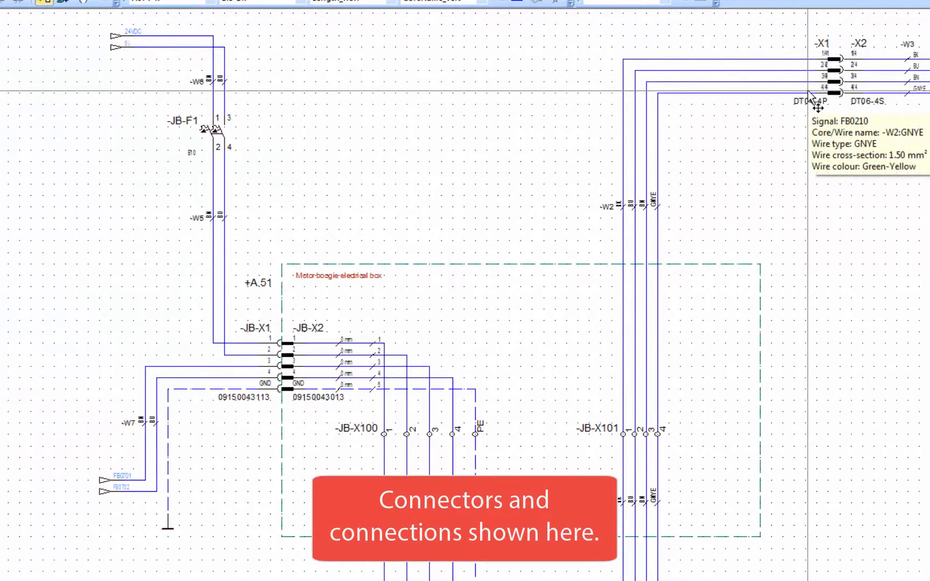
{"action": "mouse_move", "coordinate": [640, 243]}
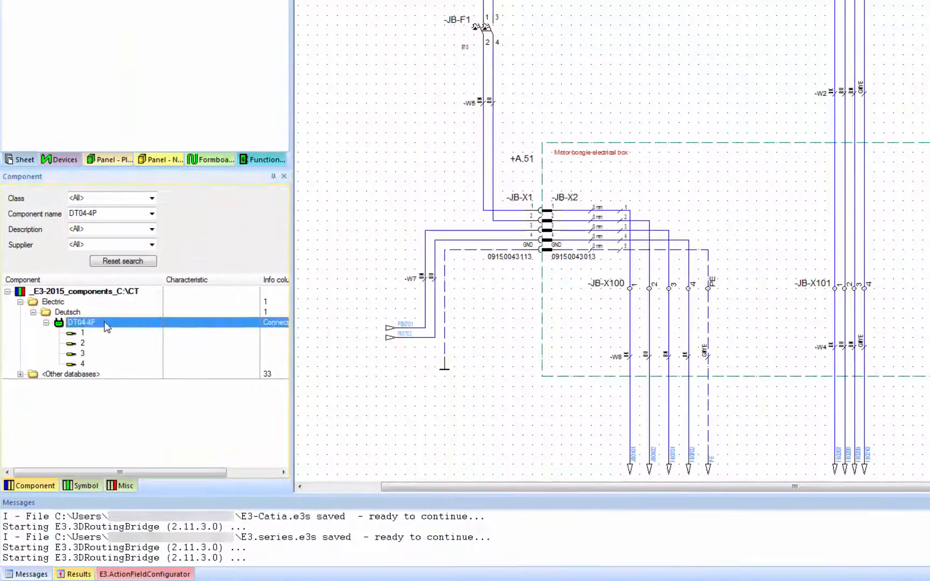
{"action": "right_click", "coordinate": [81, 322]}
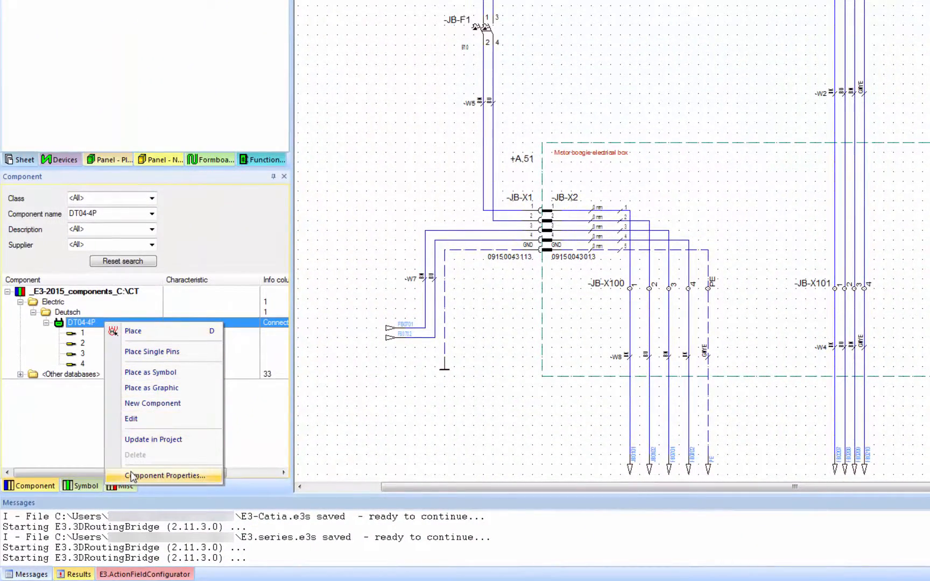
{"action": "left_click", "coordinate": [166, 475]}
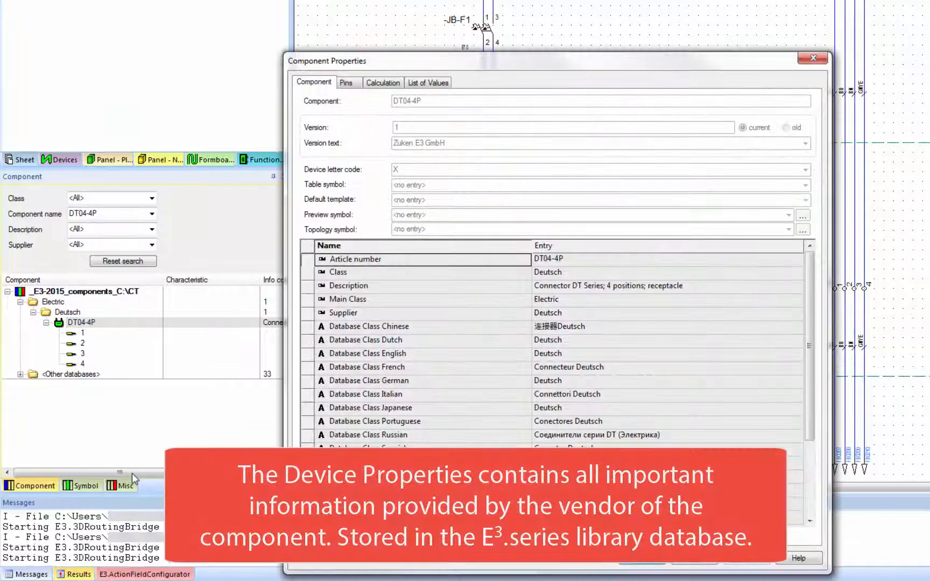
{"action": "mouse_move", "coordinate": [415, 406]}
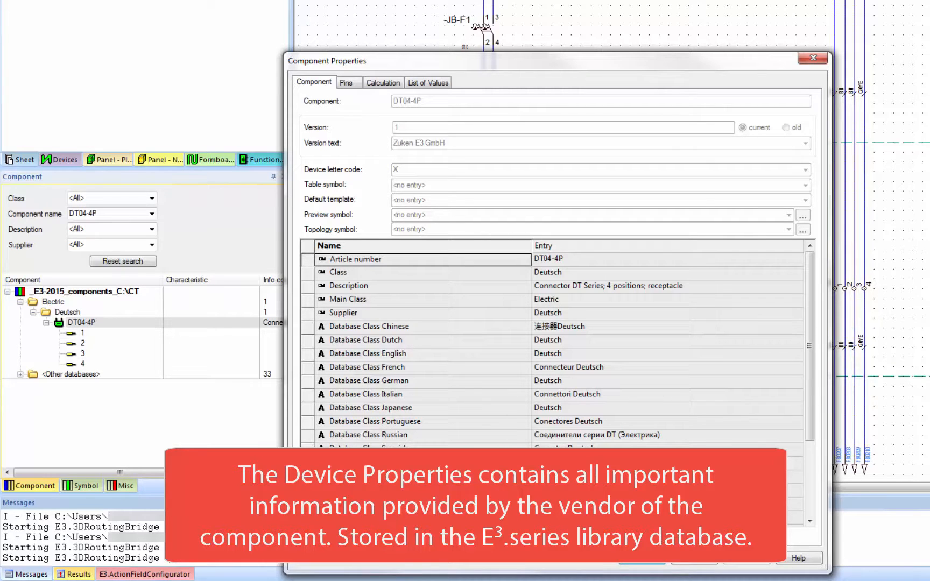
{"action": "left_click", "coordinate": [812, 57]}
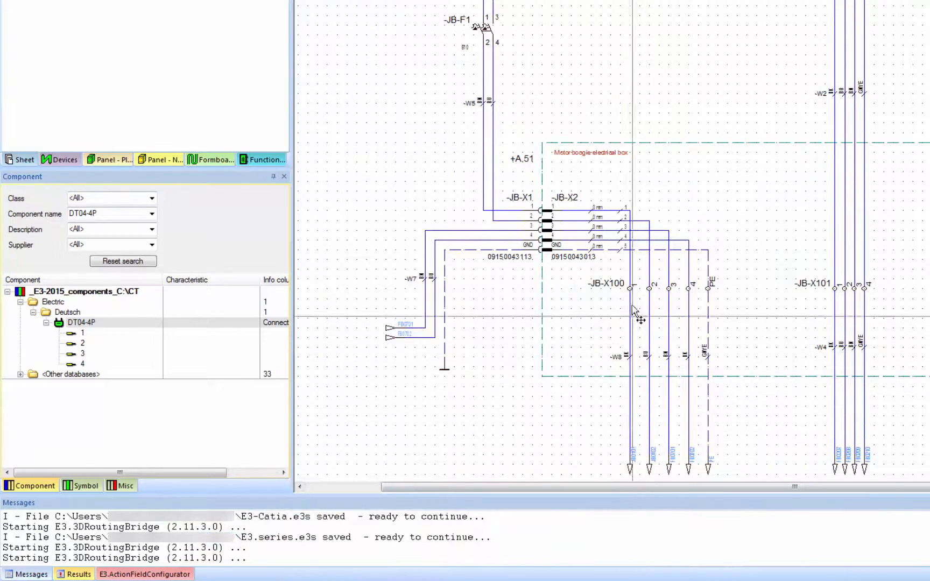
{"action": "mouse_move", "coordinate": [475, 282]}
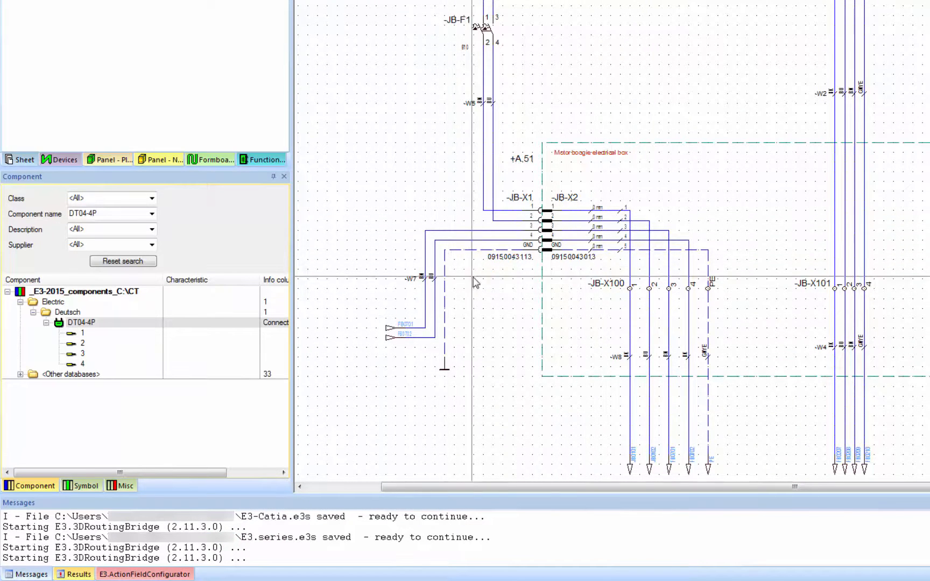
{"action": "mouse_move", "coordinate": [513, 243]}
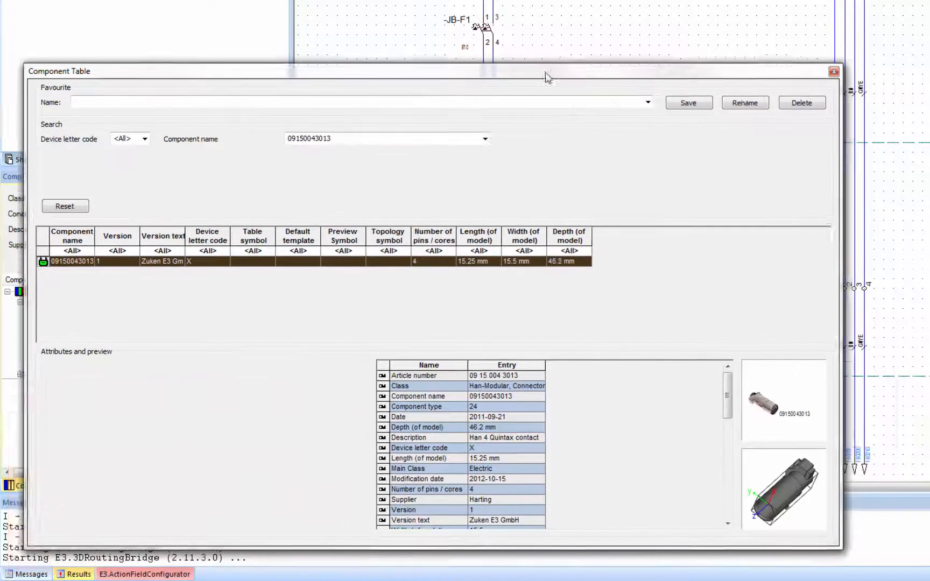
{"action": "left_click", "coordinate": [833, 71]}
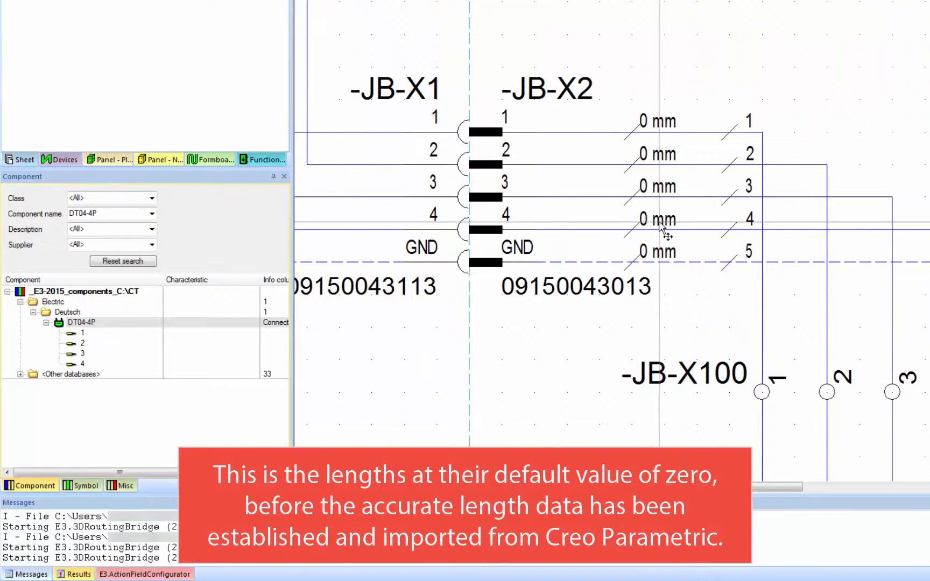
{"action": "mouse_move", "coordinate": [671, 265]}
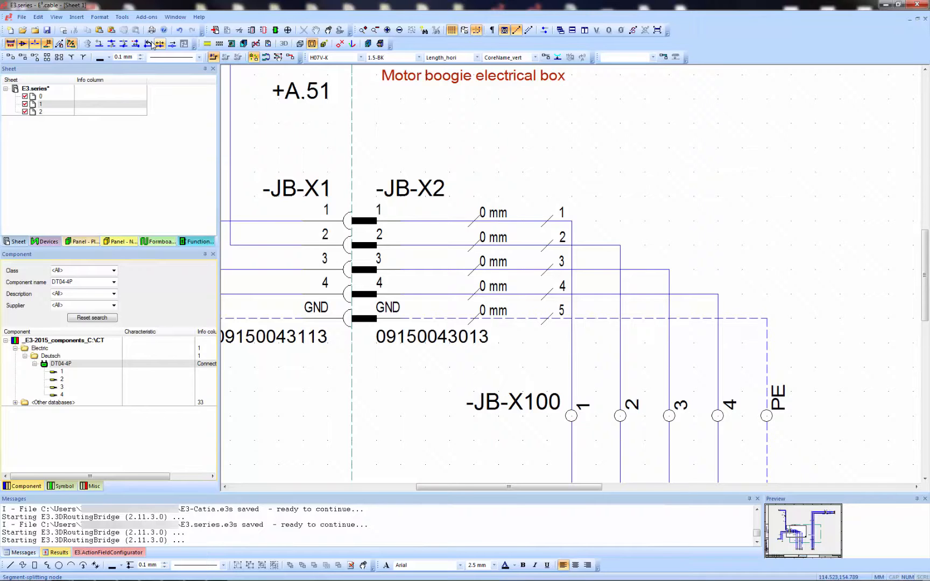
- Launch the Export/Import to/from MCAD tool from Add-ons > 3D Bridge to MCAD
{"action": "left_click", "coordinate": [122, 16]}
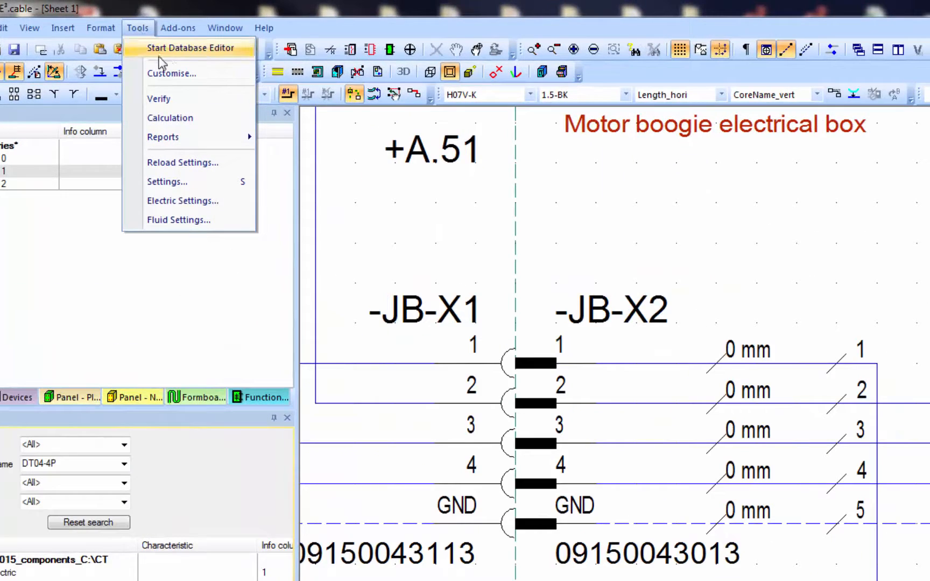
{"action": "left_click", "coordinate": [178, 27]}
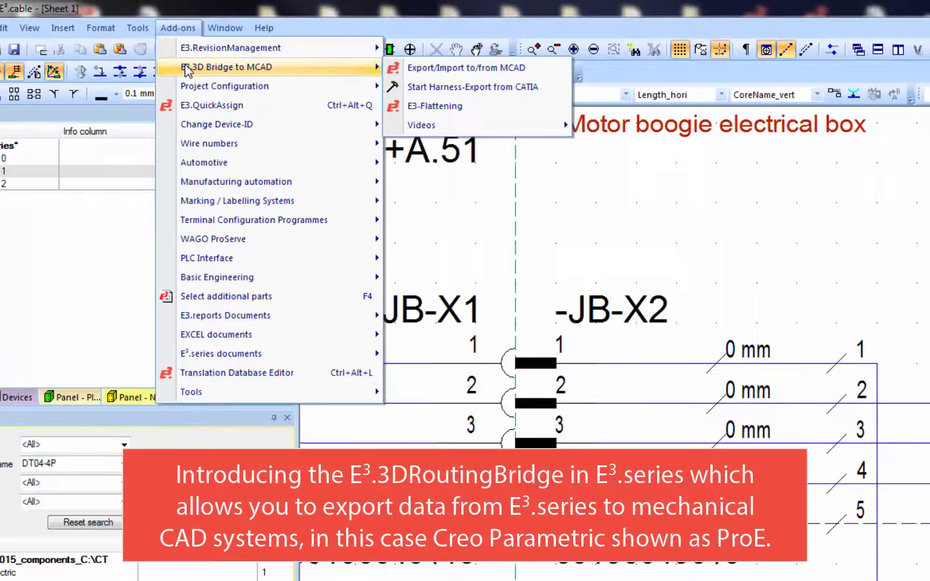
{"action": "left_click", "coordinate": [466, 68]}
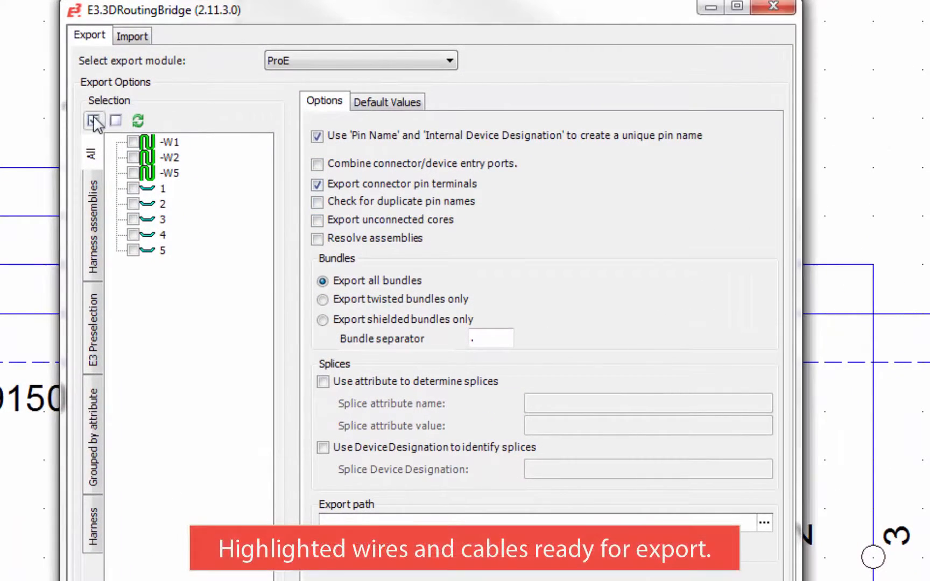
- Select all cables W1, W2, W5 and cores 1–5 and export them as XML for ProE
{"action": "left_click", "coordinate": [93, 120]}
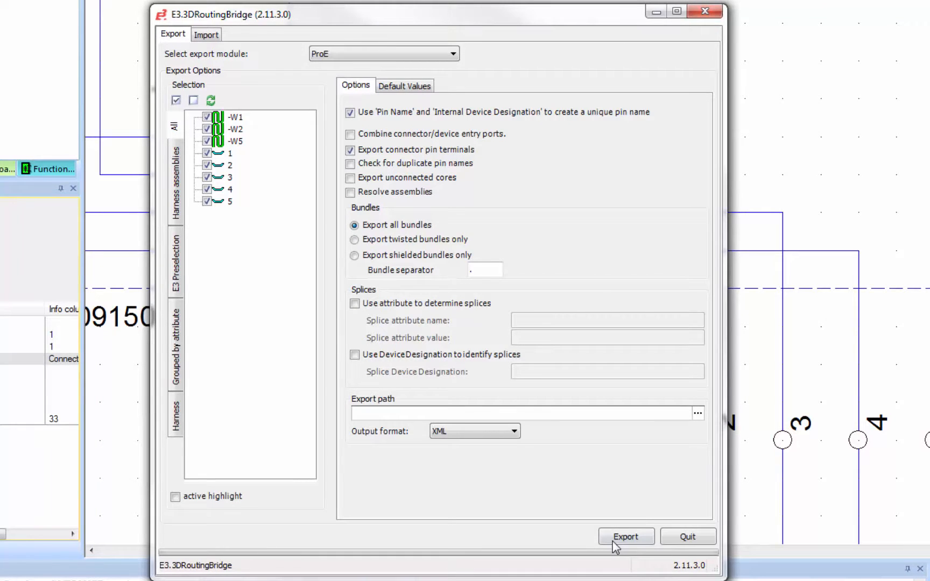
{"action": "left_click", "coordinate": [626, 536]}
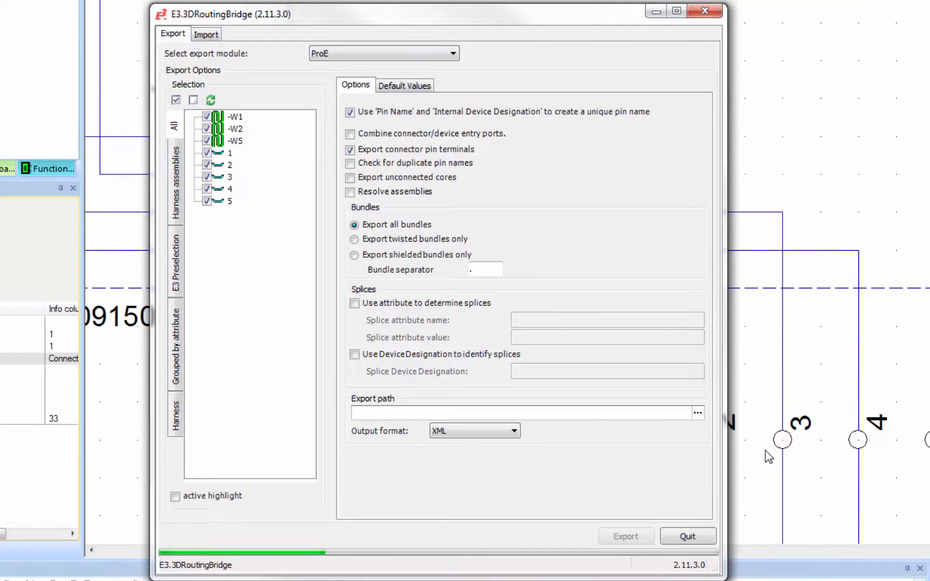
{"action": "left_click", "coordinate": [687, 536]}
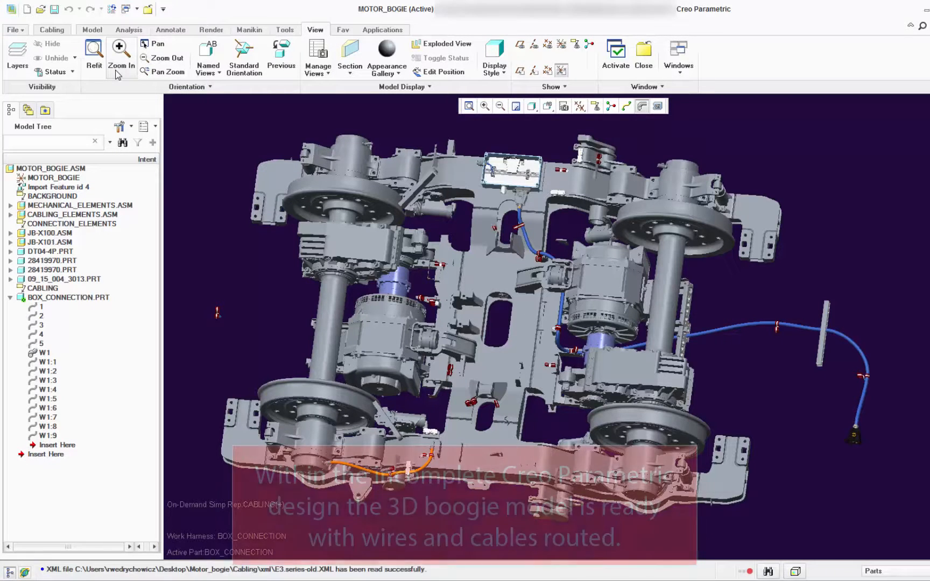
- Inspect wires W1:3 and W1:7 at the electrical box, then show the Cabling tools
{"action": "left_click", "coordinate": [120, 54]}
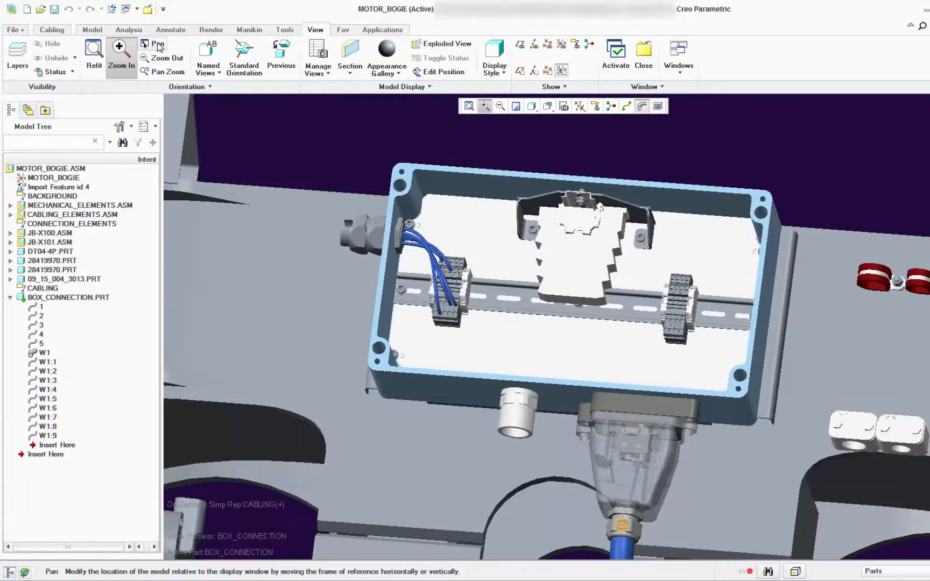
{"action": "left_click", "coordinate": [152, 44]}
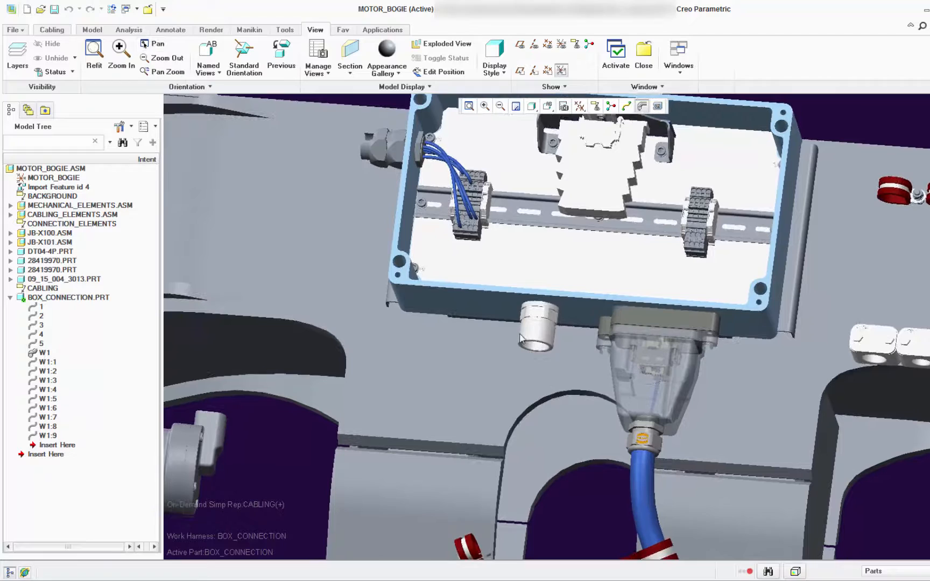
{"action": "left_click", "coordinate": [41, 334]}
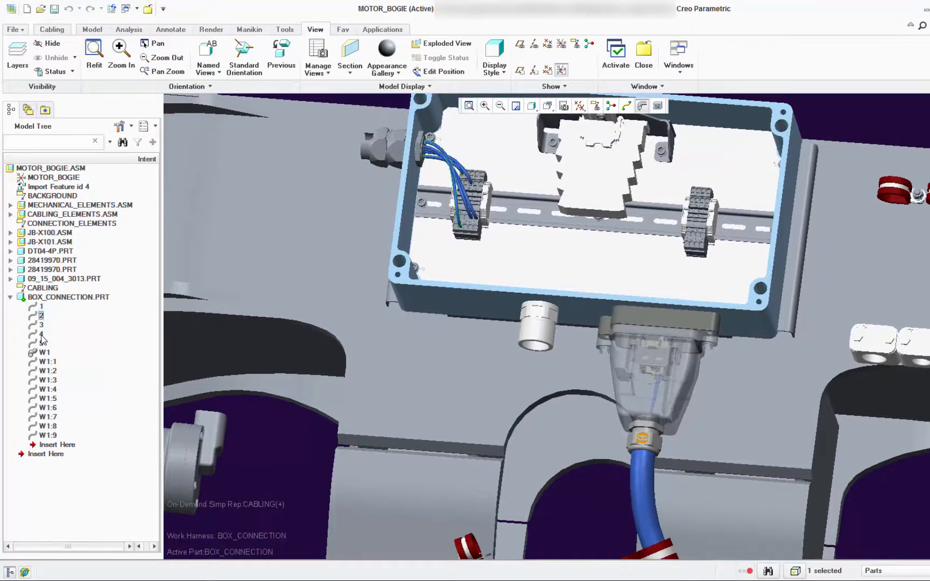
{"action": "left_click", "coordinate": [48, 380]}
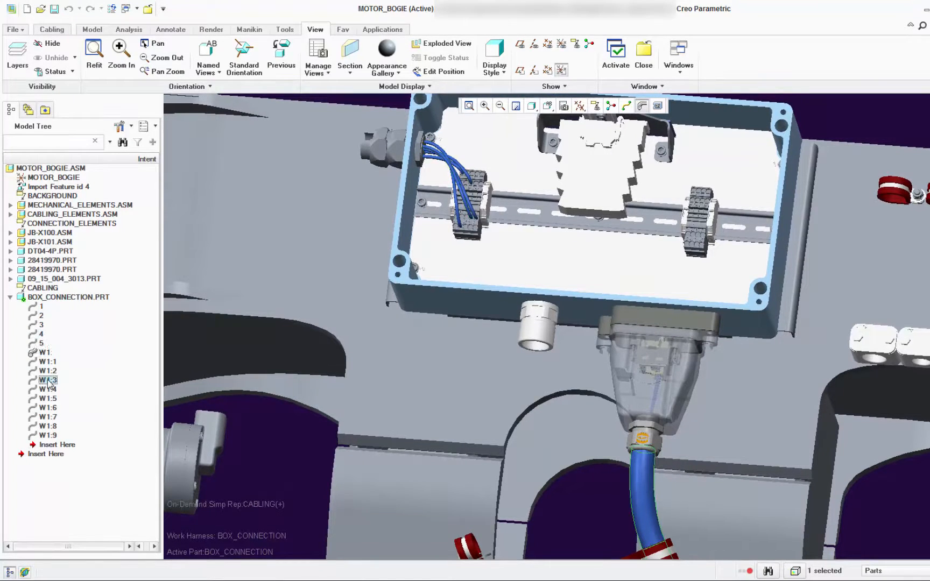
{"action": "left_click", "coordinate": [48, 416]}
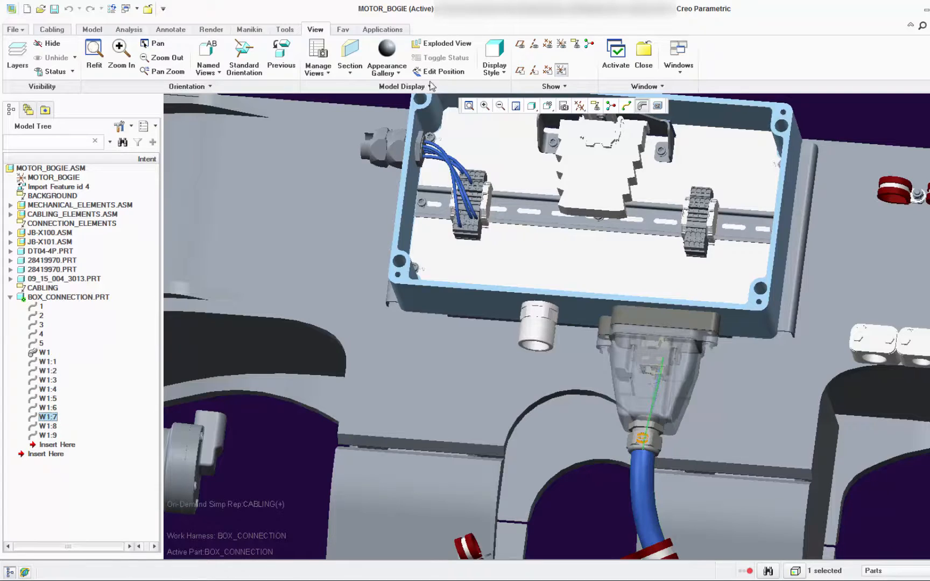
{"action": "left_click", "coordinate": [52, 30]}
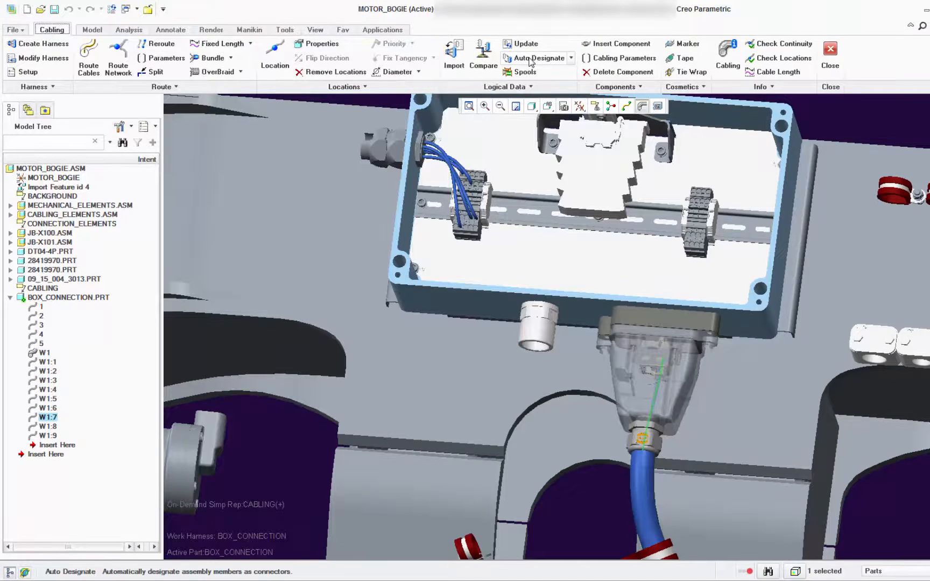
- Auto Designate connectors FA-X1, FA-X2, JB-X2, JB-X100 and its terminals, reviewing JB-X100.5 and FA-X1
{"action": "left_click", "coordinate": [534, 57]}
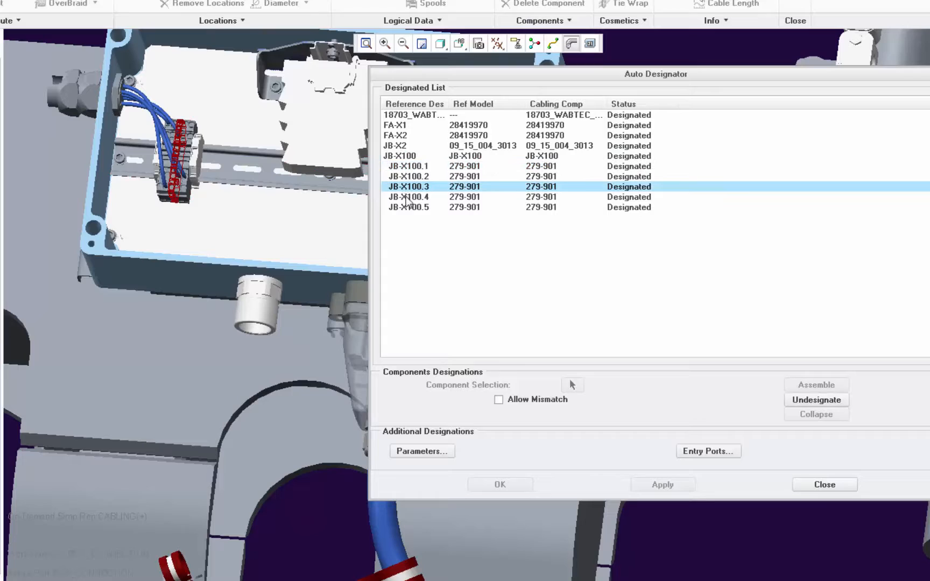
{"action": "left_click", "coordinate": [409, 206]}
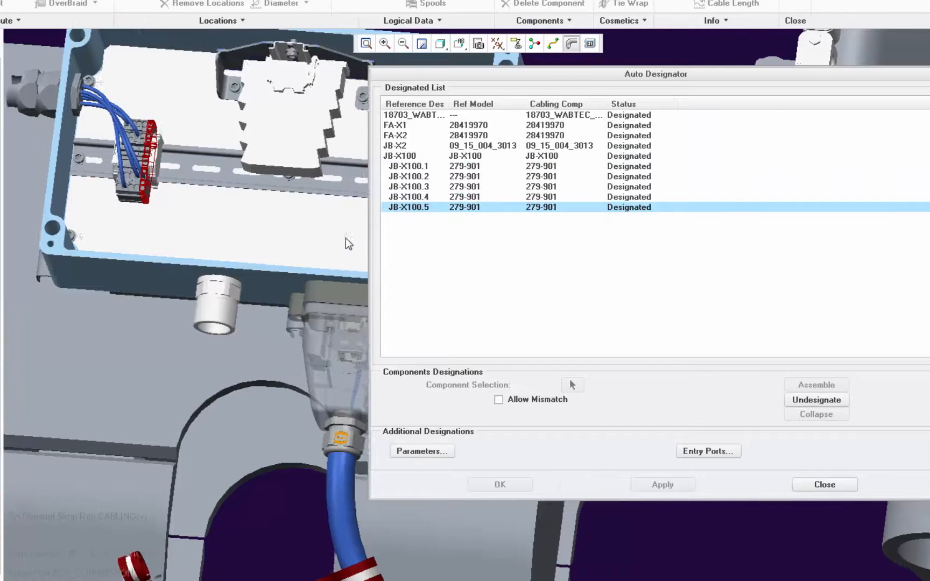
{"action": "left_click", "coordinate": [408, 125]}
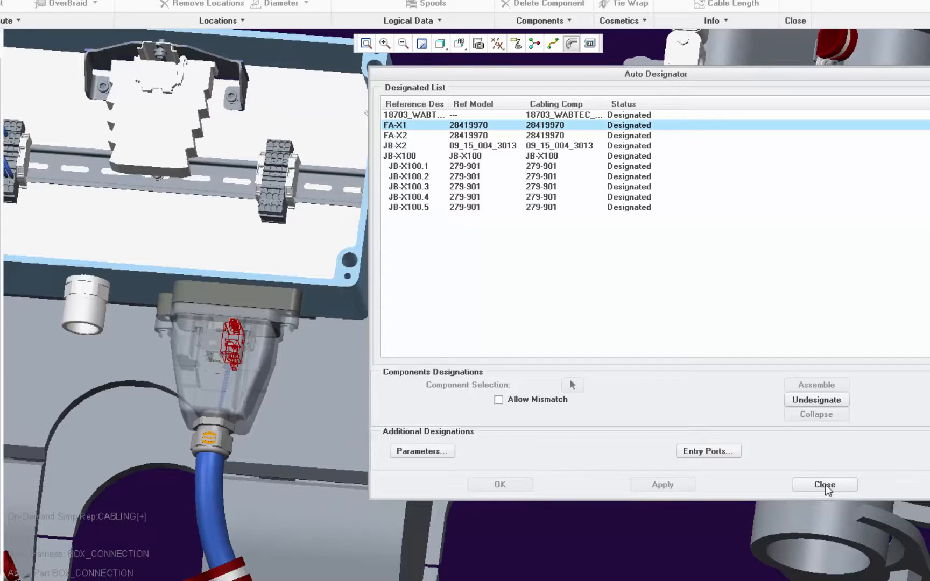
{"action": "left_click", "coordinate": [823, 485]}
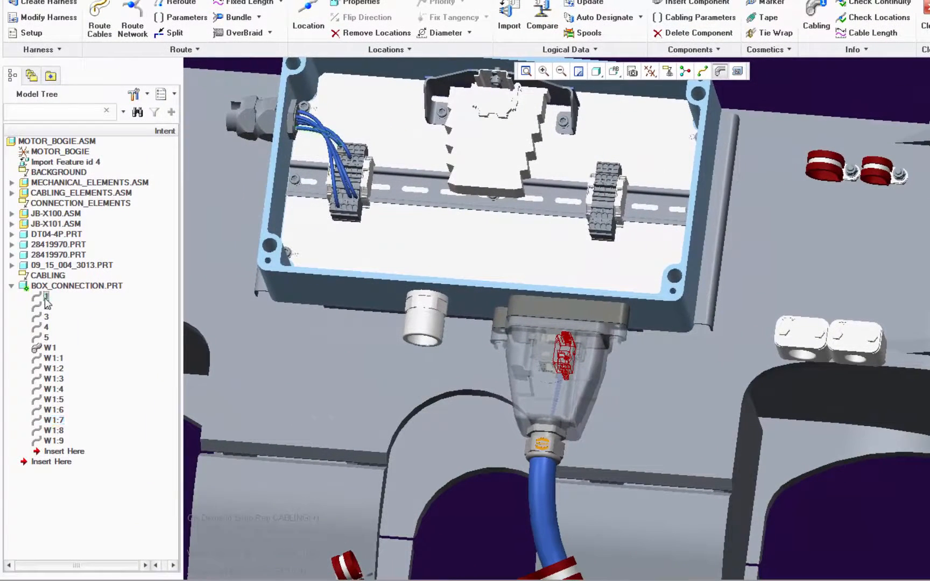
- Route wire 1 of the BOX_CONNECTION harness between its end points and confirm
{"action": "right_click", "coordinate": [46, 295]}
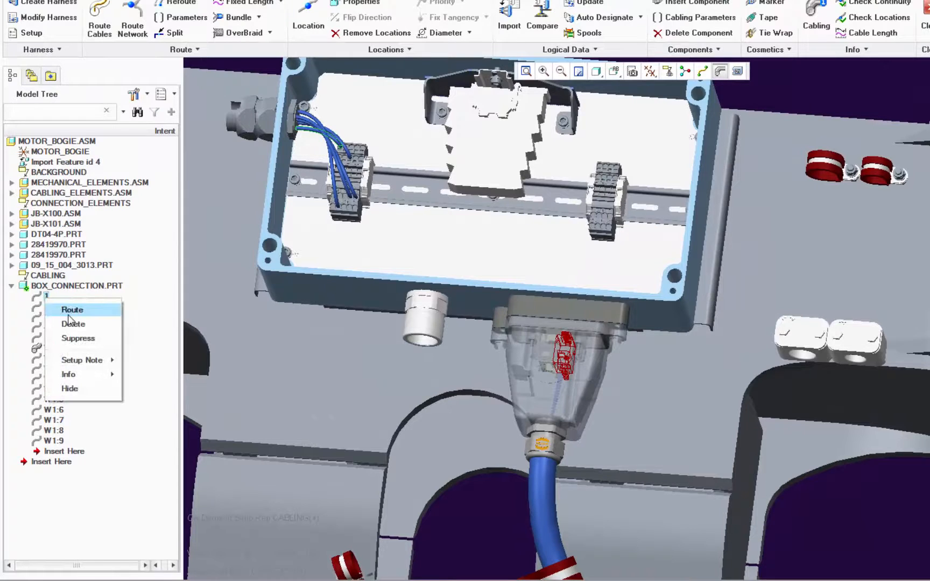
{"action": "left_click", "coordinate": [72, 310]}
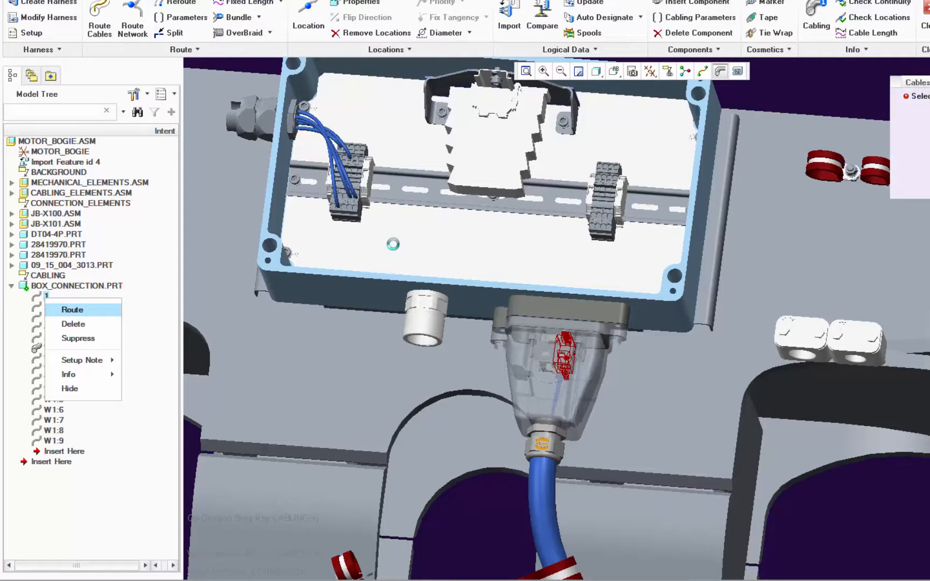
{"action": "left_click", "coordinate": [72, 310]}
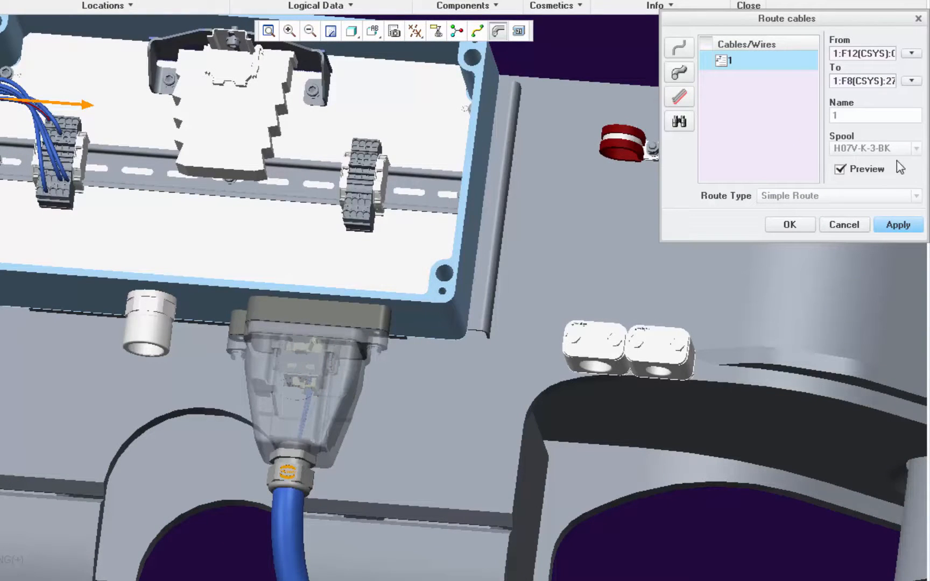
{"action": "mouse_move", "coordinate": [859, 168]}
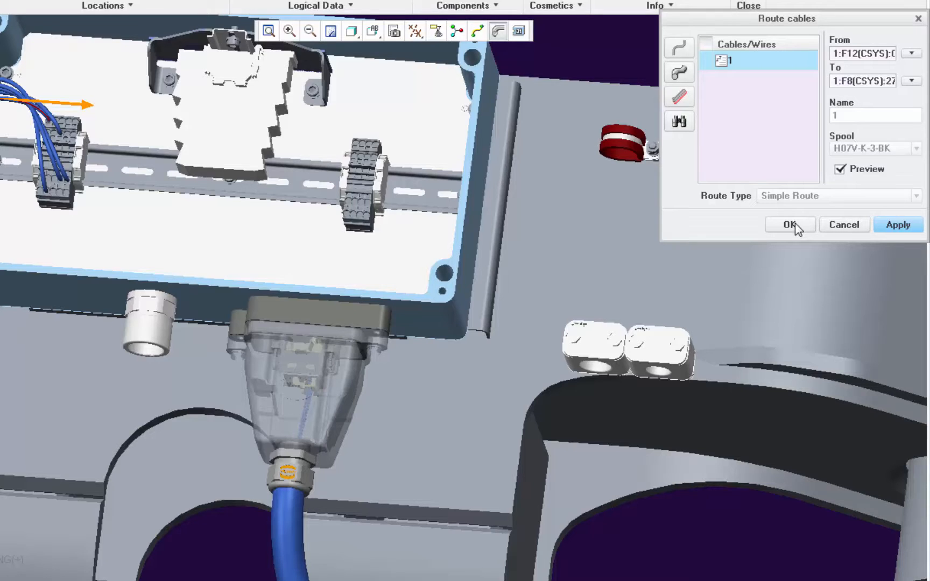
{"action": "left_click", "coordinate": [789, 224]}
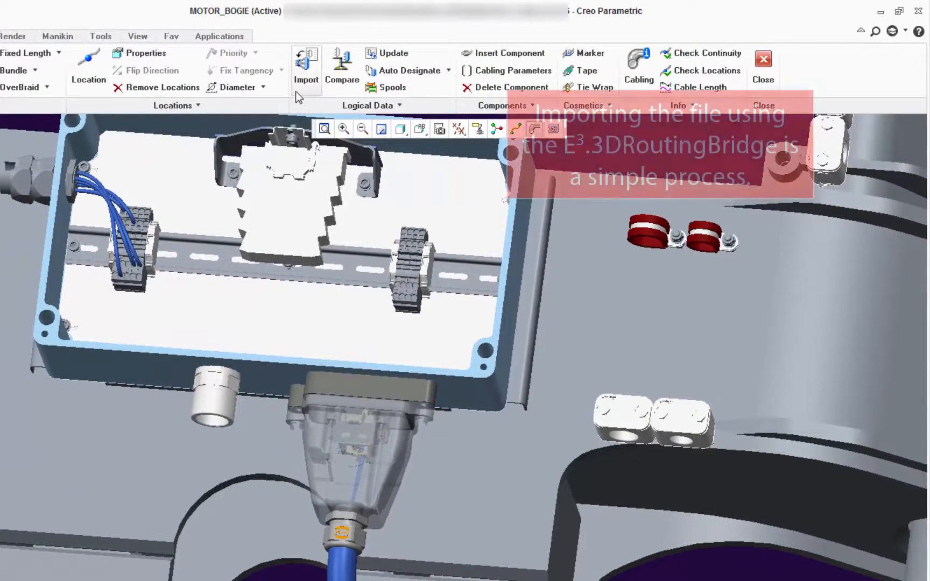
- Import the whole RS Designer wire list from E3.series.XML
{"action": "left_click", "coordinate": [305, 67]}
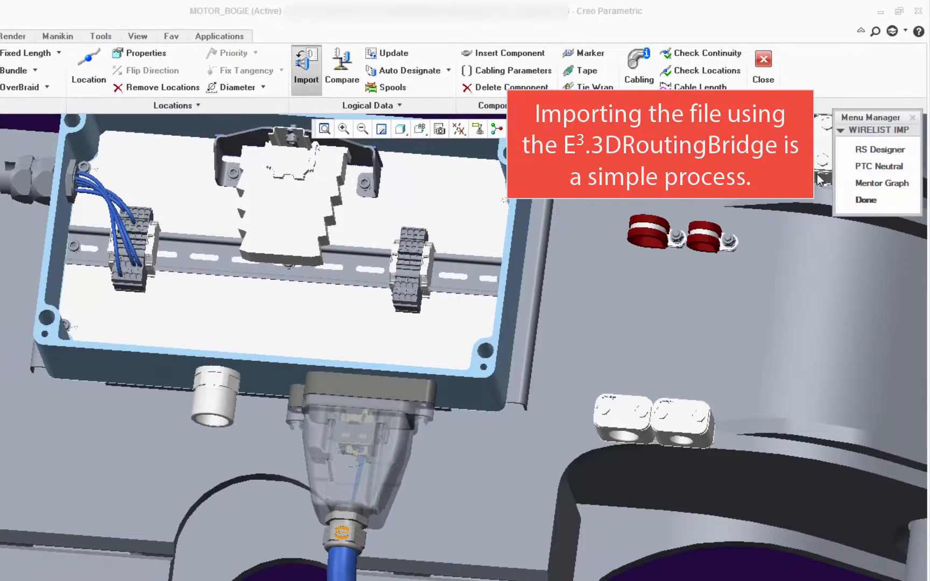
{"action": "mouse_move", "coordinate": [880, 148]}
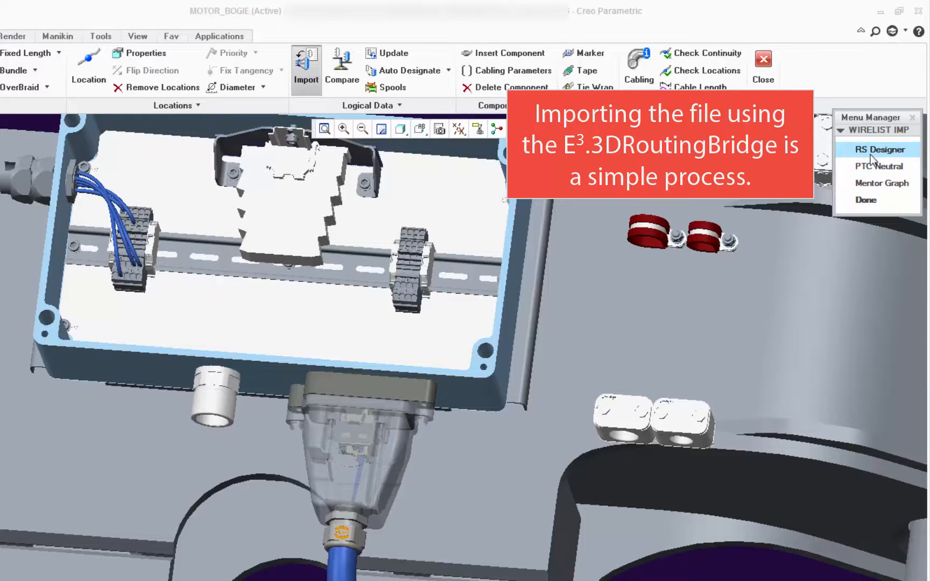
{"action": "left_click", "coordinate": [881, 148]}
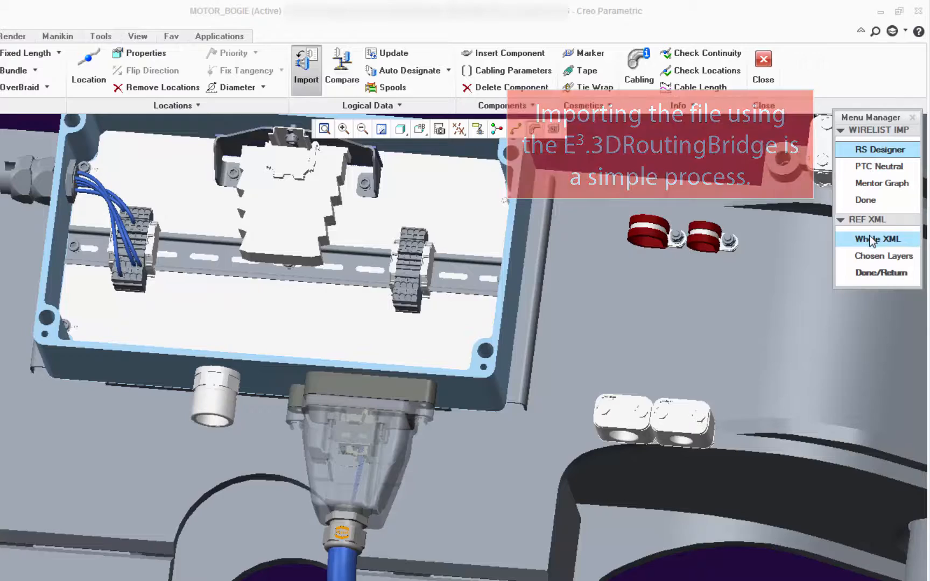
{"action": "left_click", "coordinate": [876, 239]}
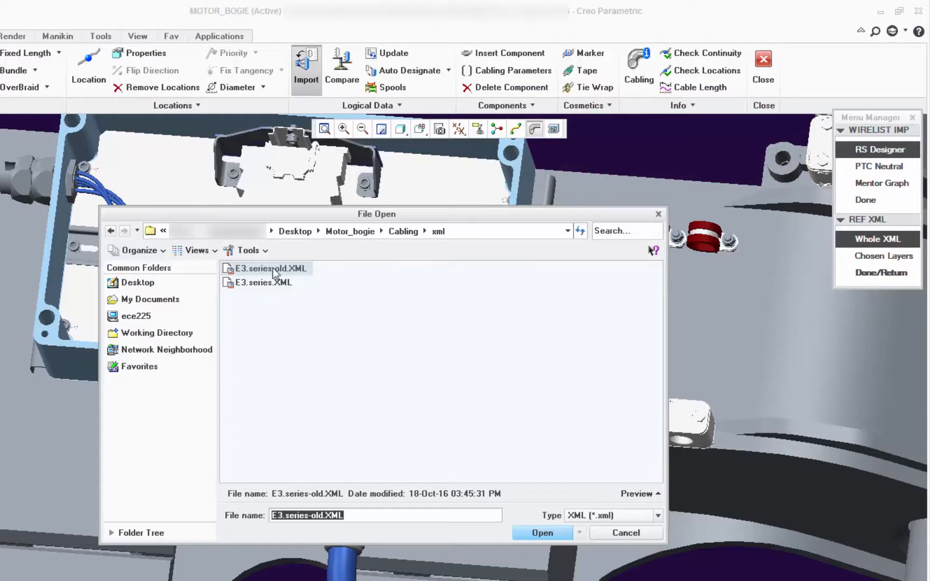
{"action": "left_click", "coordinate": [263, 282]}
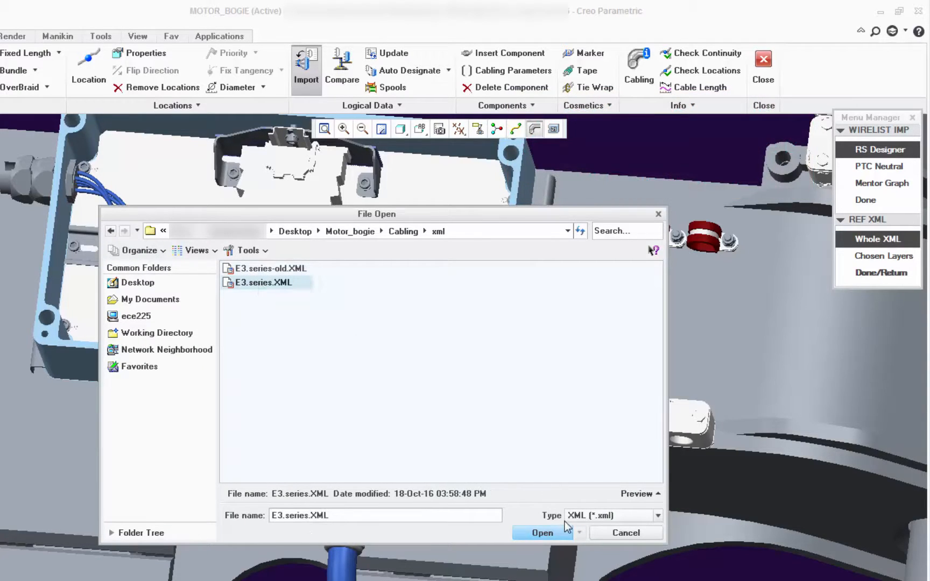
{"action": "left_click", "coordinate": [540, 533]}
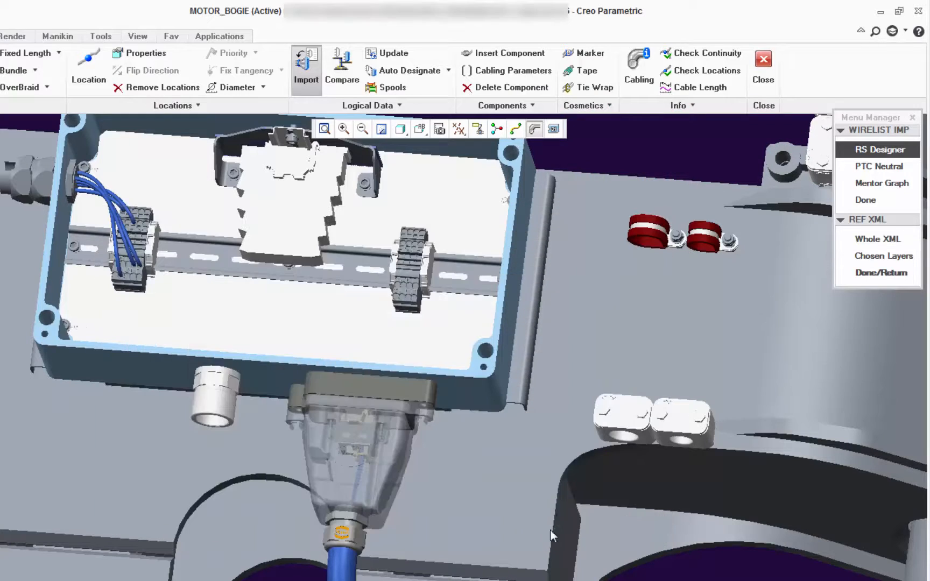
{"action": "mouse_move", "coordinate": [879, 272]}
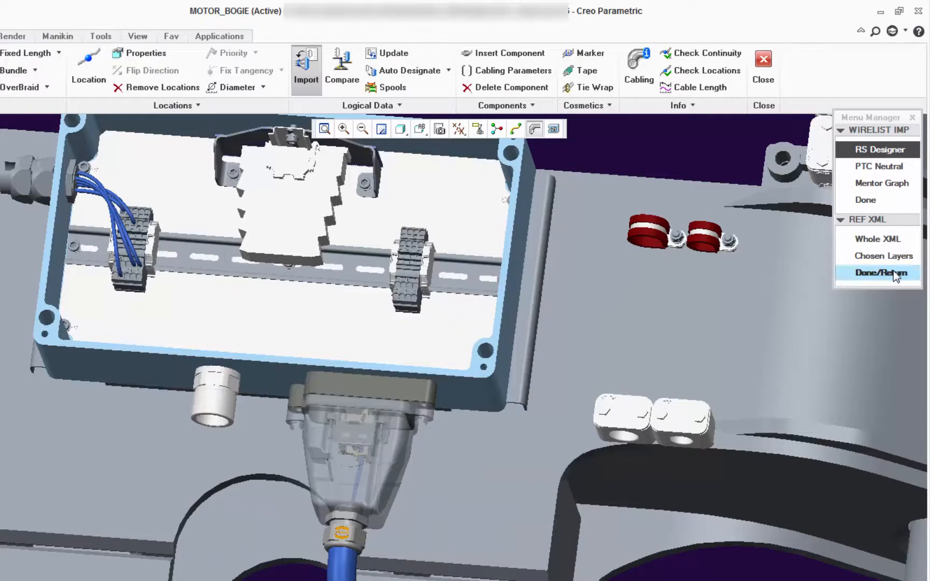
{"action": "left_click", "coordinate": [883, 273]}
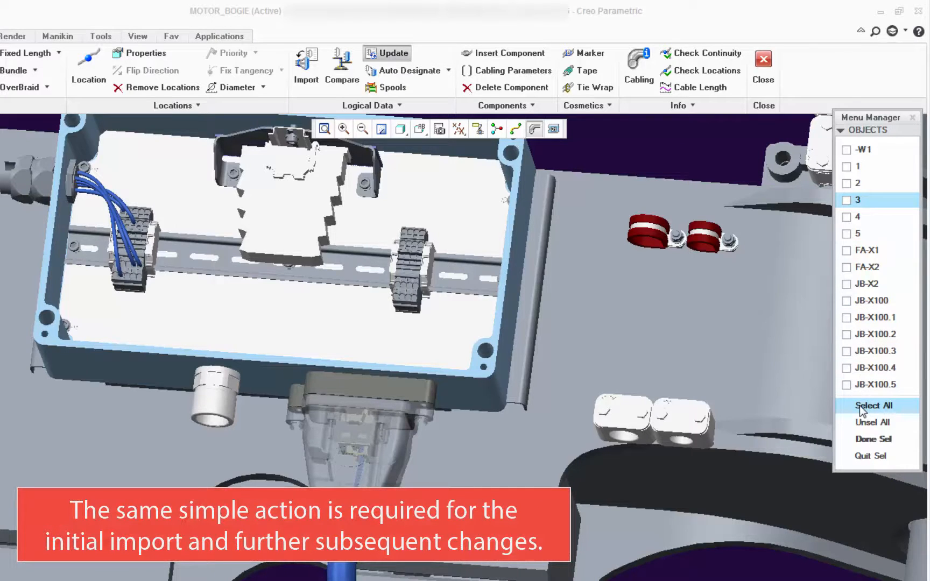
- Update all listed wires, connectors and terminals from the imported wire list
{"action": "left_click", "coordinate": [873, 405]}
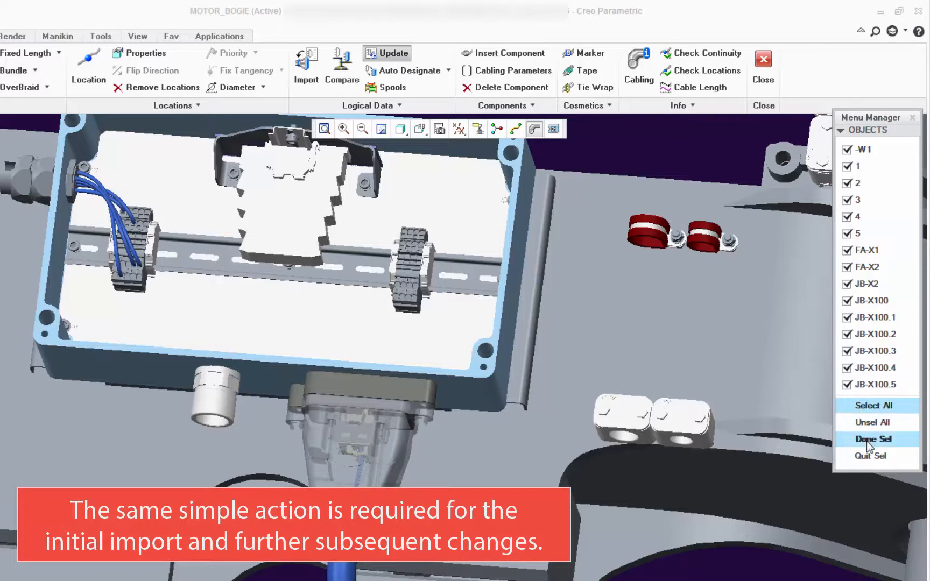
{"action": "left_click", "coordinate": [873, 440]}
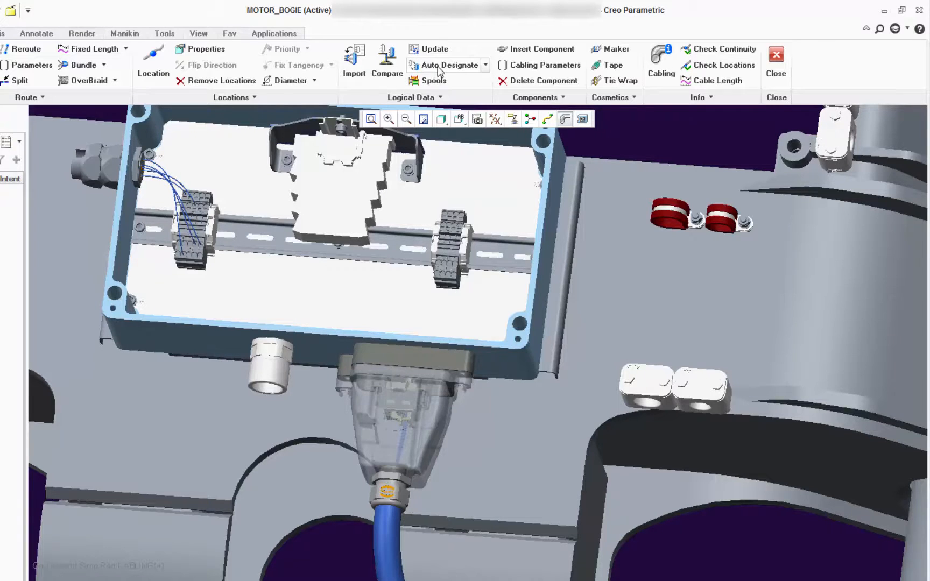
- Auto Designate again, manually matching JB-X101.3 to its terminal, and apply to all connectors
{"action": "left_click", "coordinate": [448, 66]}
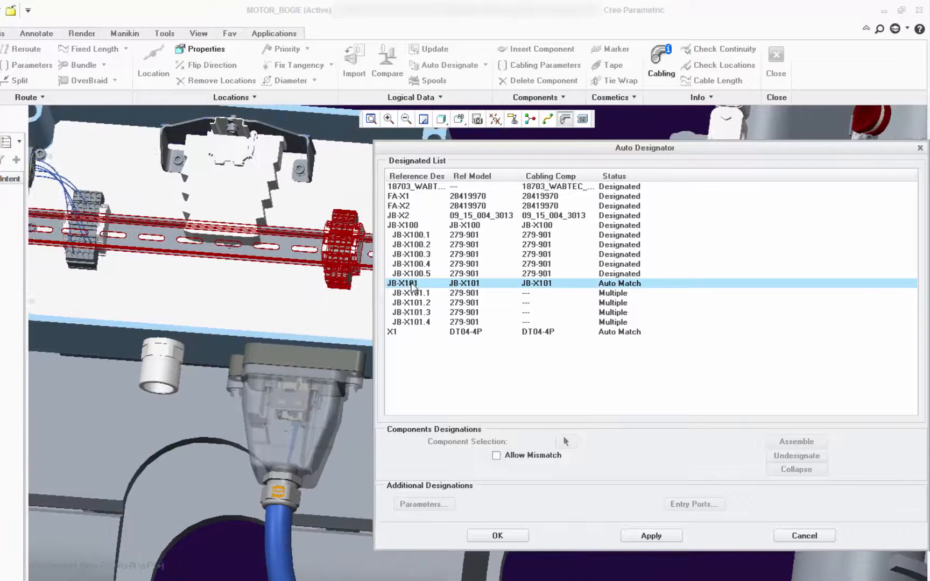
{"action": "left_click", "coordinate": [411, 293]}
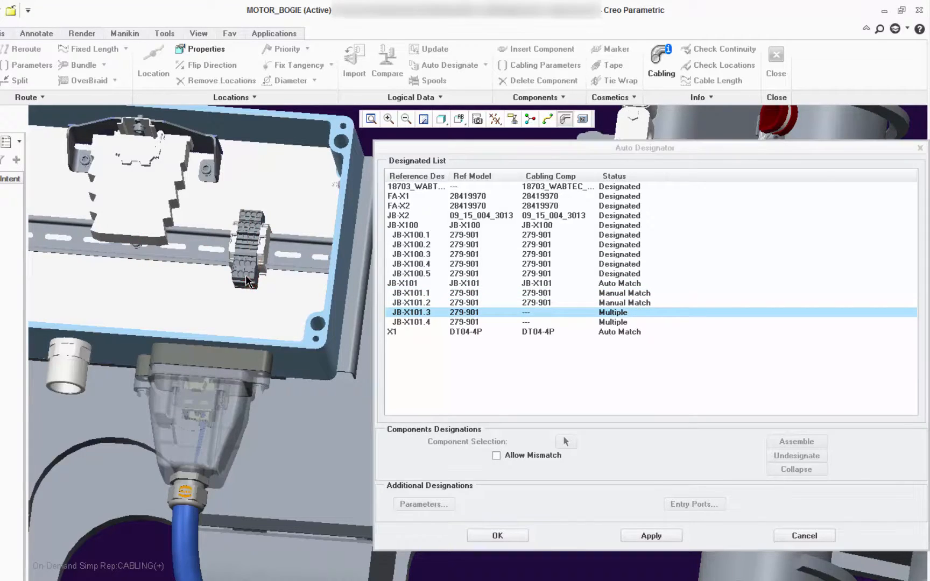
{"action": "left_click", "coordinate": [650, 536]}
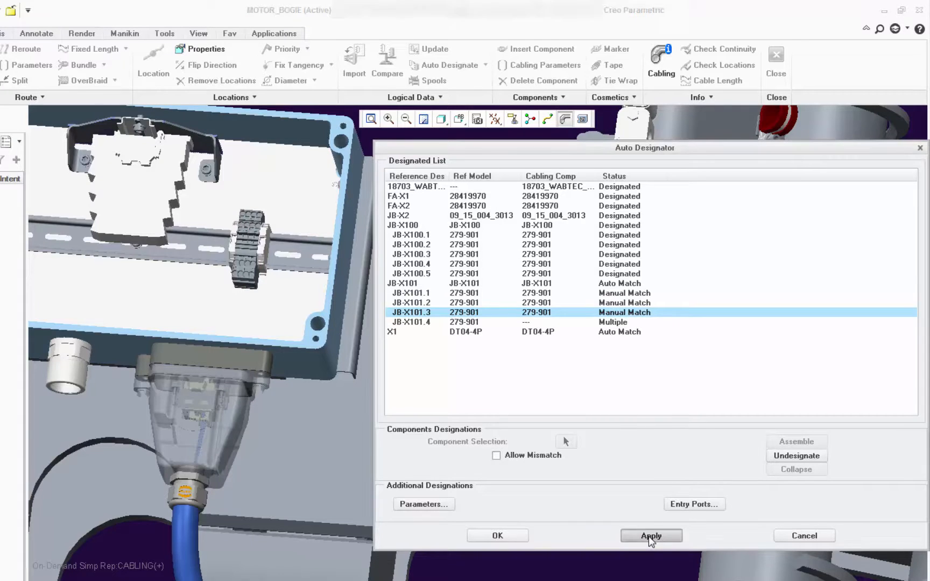
{"action": "left_click", "coordinate": [650, 536]}
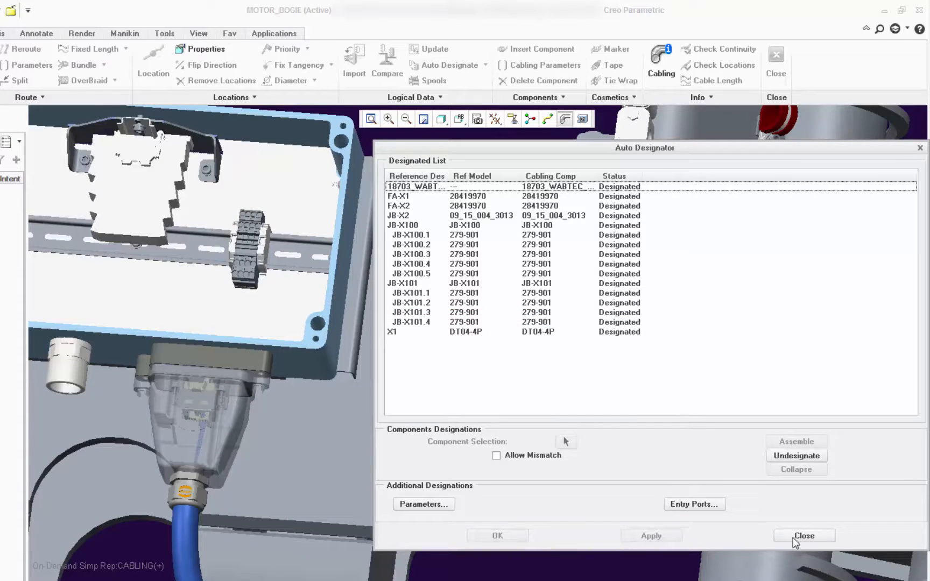
{"action": "left_click", "coordinate": [803, 536]}
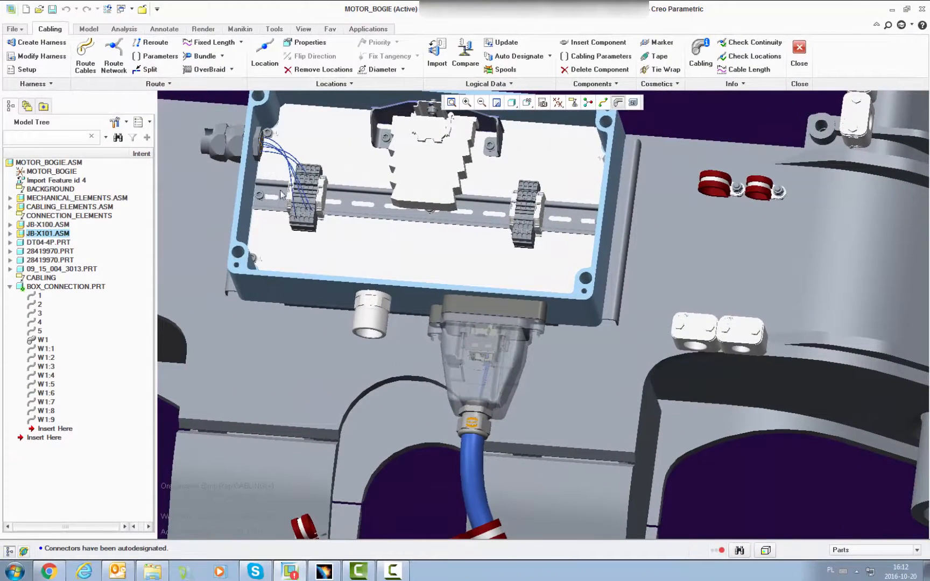
- Route wire 1 between its end points and confirm
{"action": "right_click", "coordinate": [38, 295]}
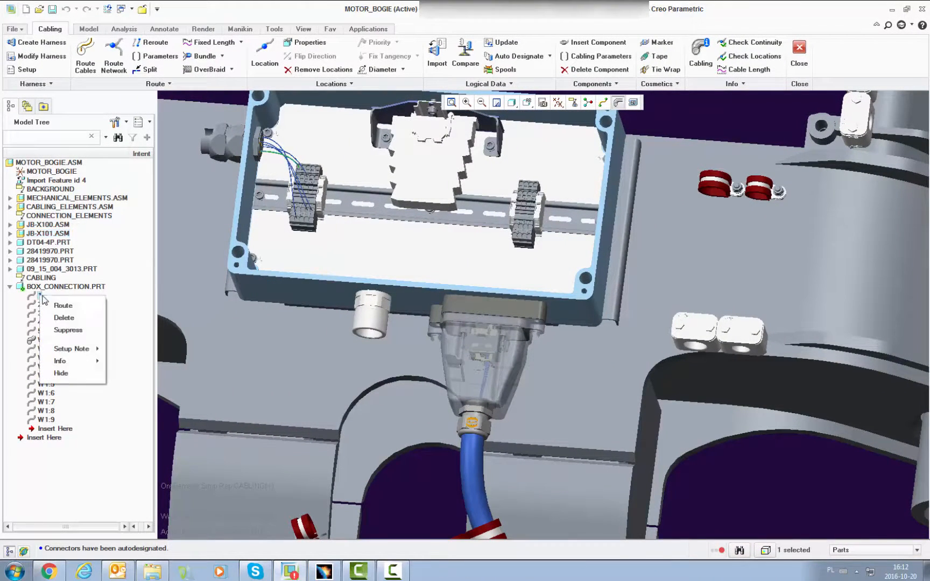
{"action": "left_click", "coordinate": [62, 305]}
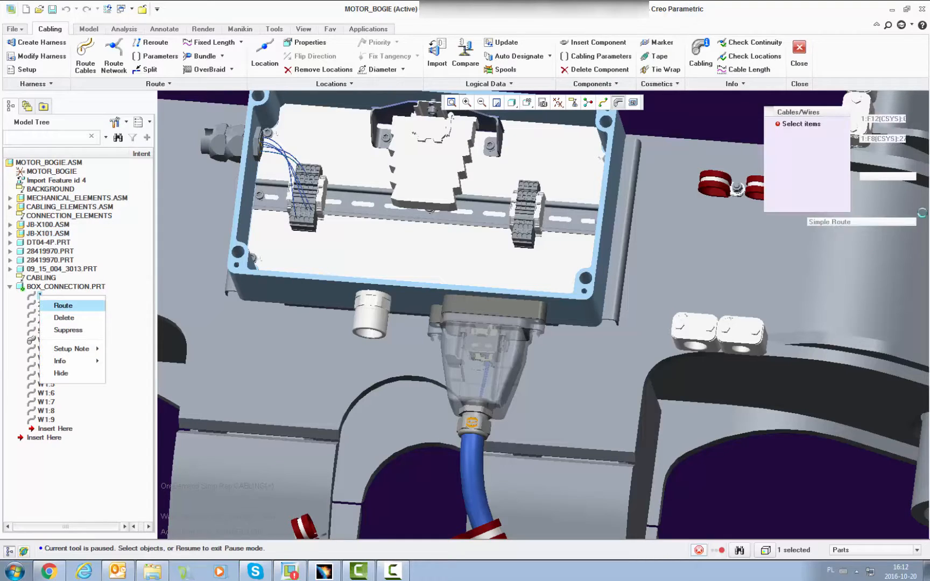
{"action": "left_click", "coordinate": [62, 305]}
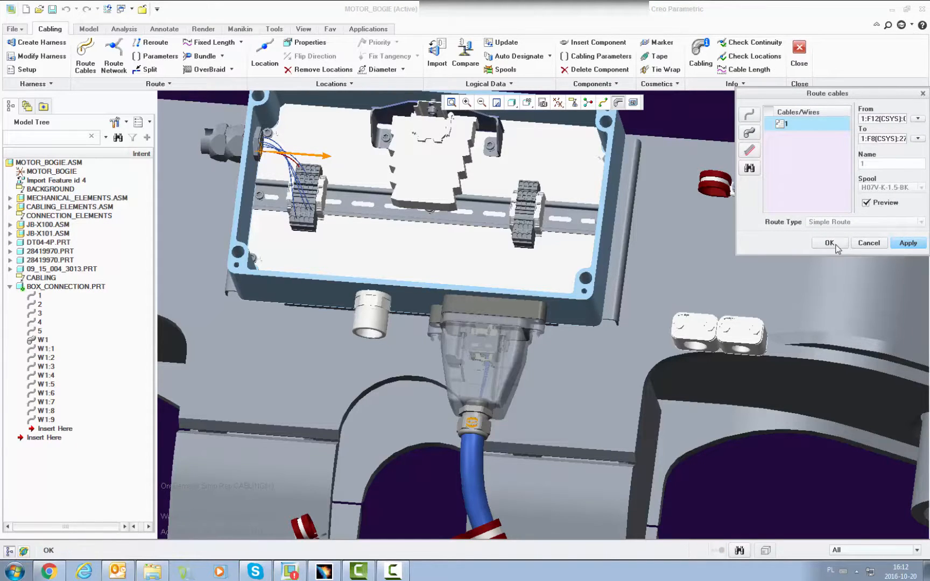
{"action": "left_click", "coordinate": [829, 243]}
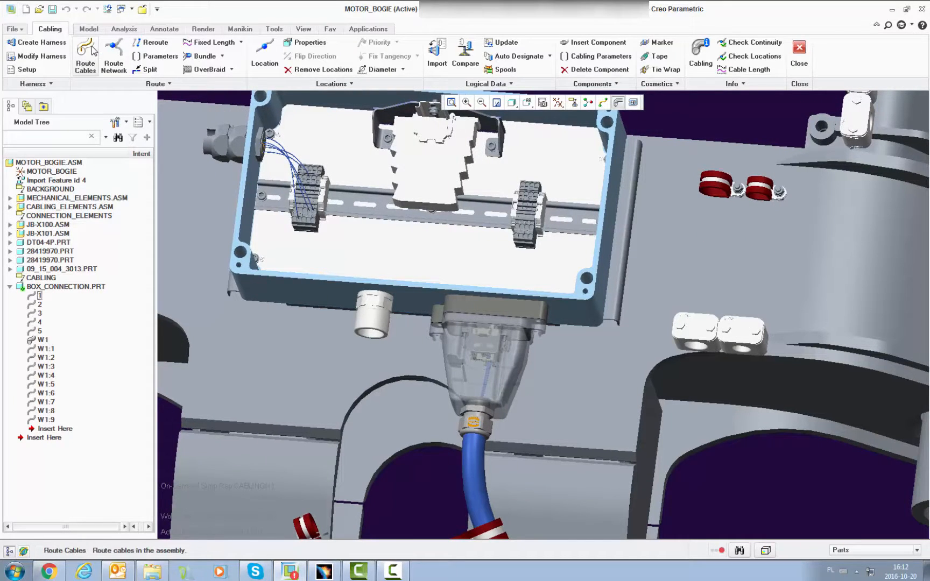
- Route cable W2 through the bogie clamps via an added location and display thick cables
{"action": "left_click", "coordinate": [85, 56]}
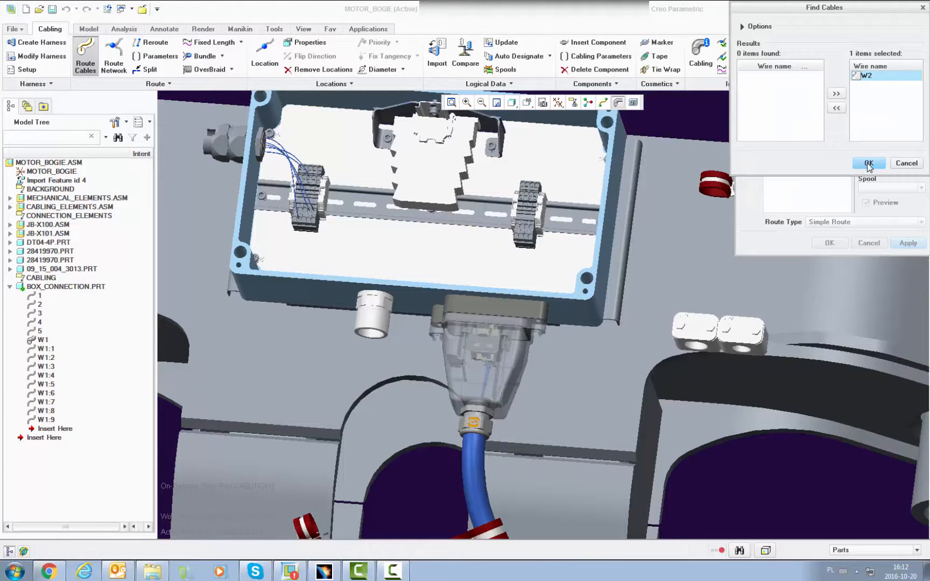
{"action": "left_click", "coordinate": [868, 163]}
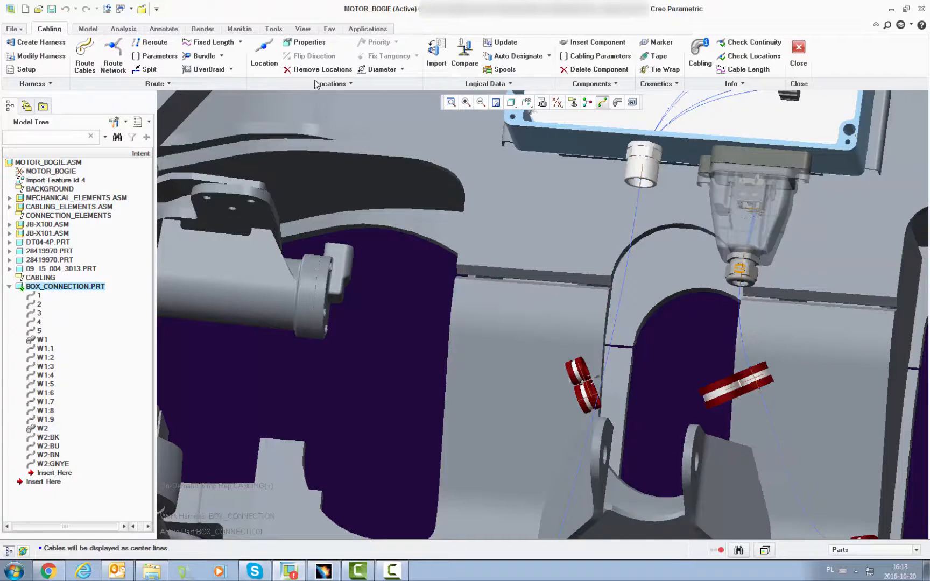
{"action": "left_click", "coordinate": [264, 54]}
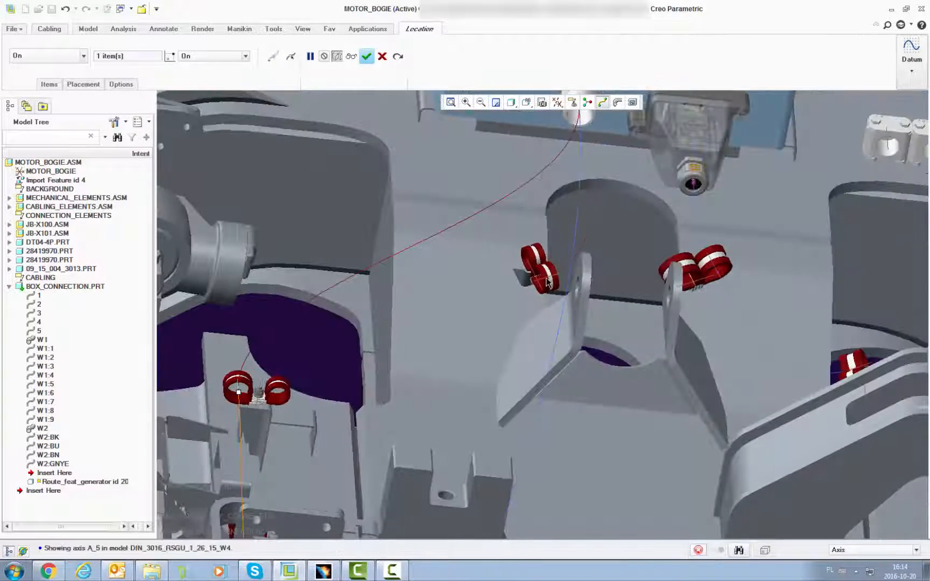
{"action": "left_click", "coordinate": [367, 56]}
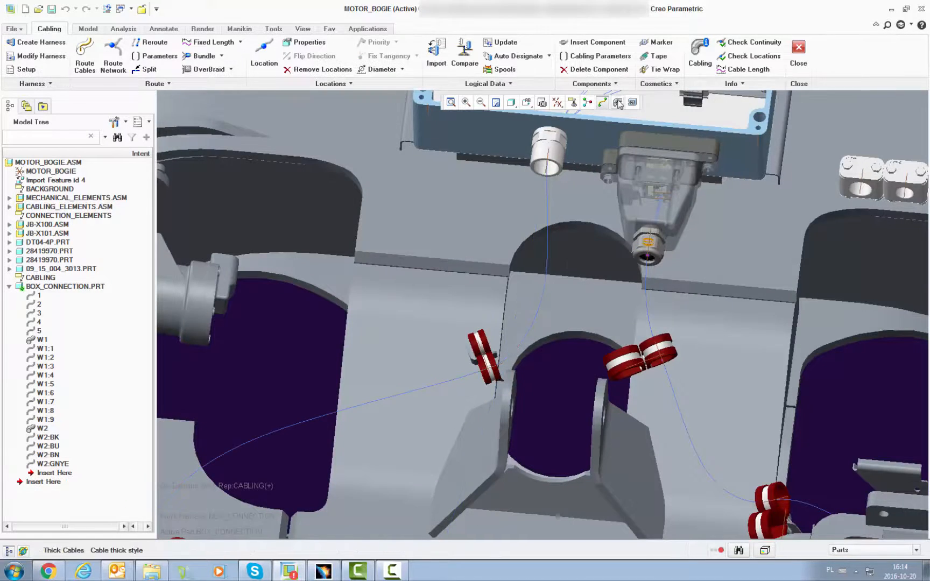
{"action": "left_click", "coordinate": [47, 445]}
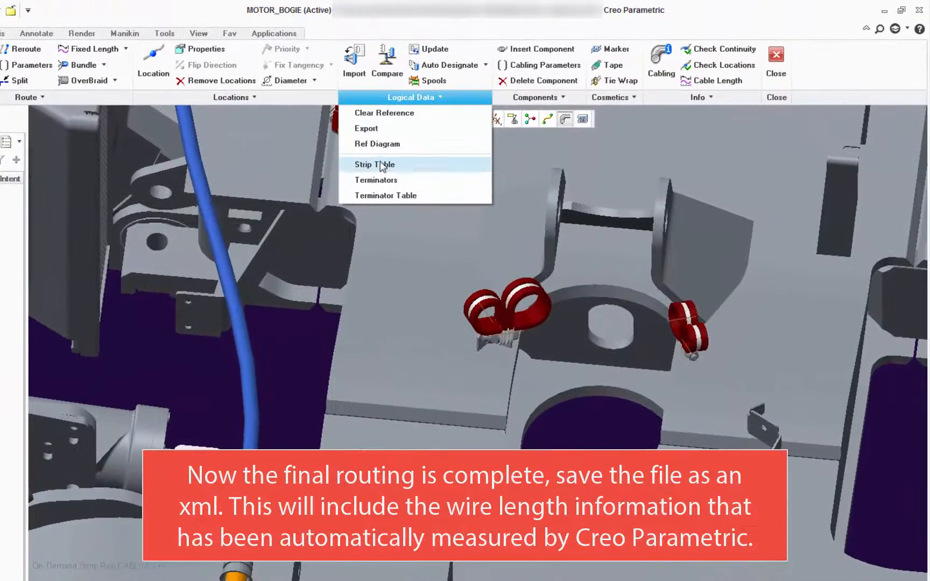
- Export the routed wire list in RS Designer format, overwriting E3.series.XML in the xml folder
{"action": "left_click", "coordinate": [366, 128]}
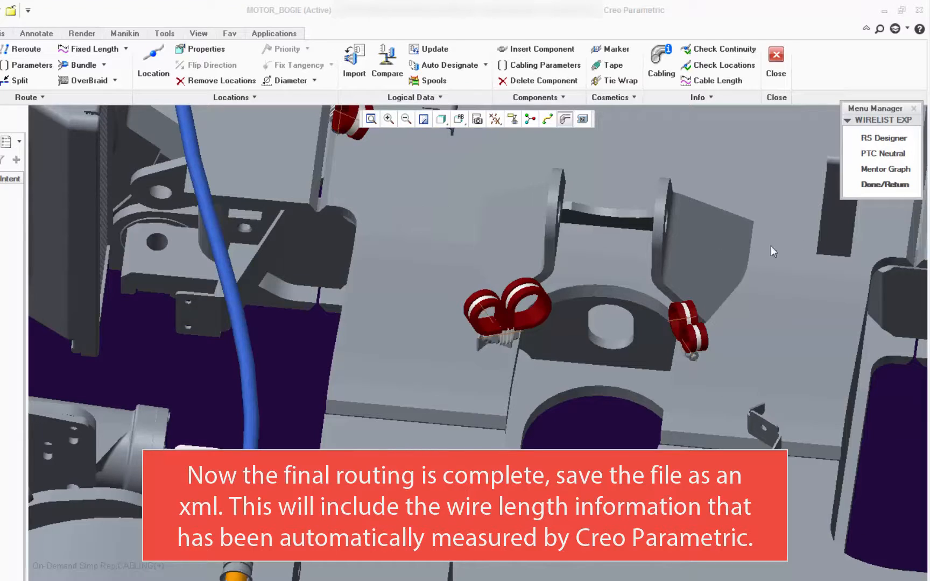
{"action": "left_click", "coordinate": [883, 138]}
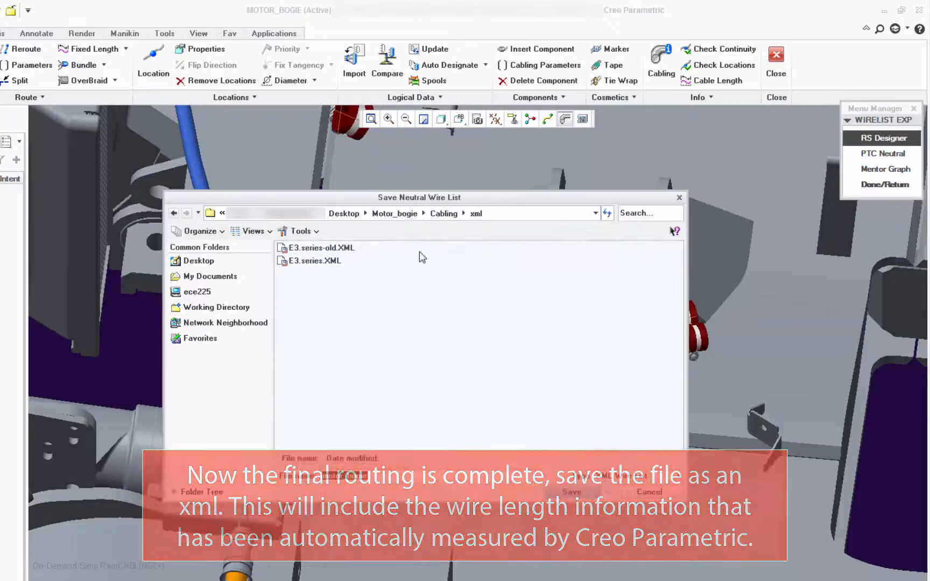
{"action": "left_click", "coordinate": [315, 261]}
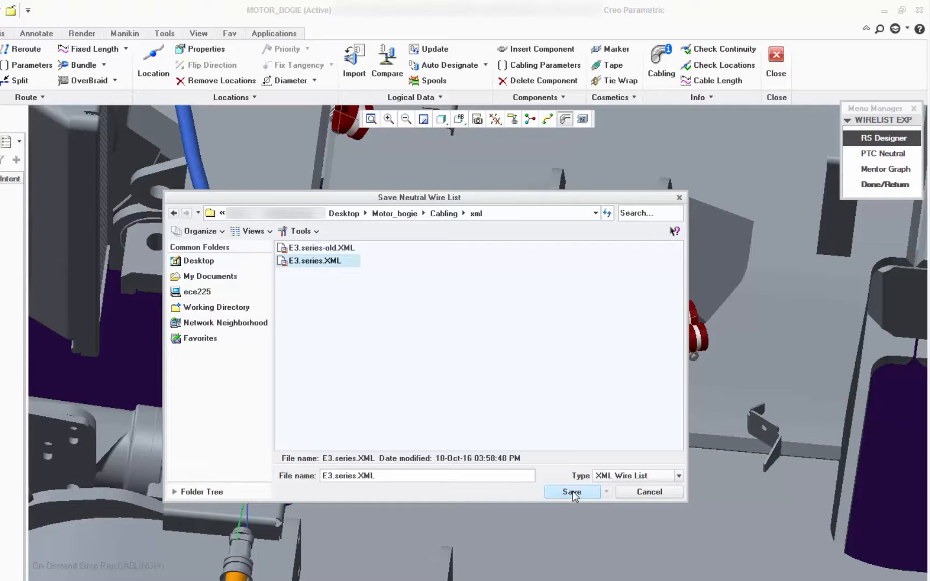
{"action": "left_click", "coordinate": [571, 492]}
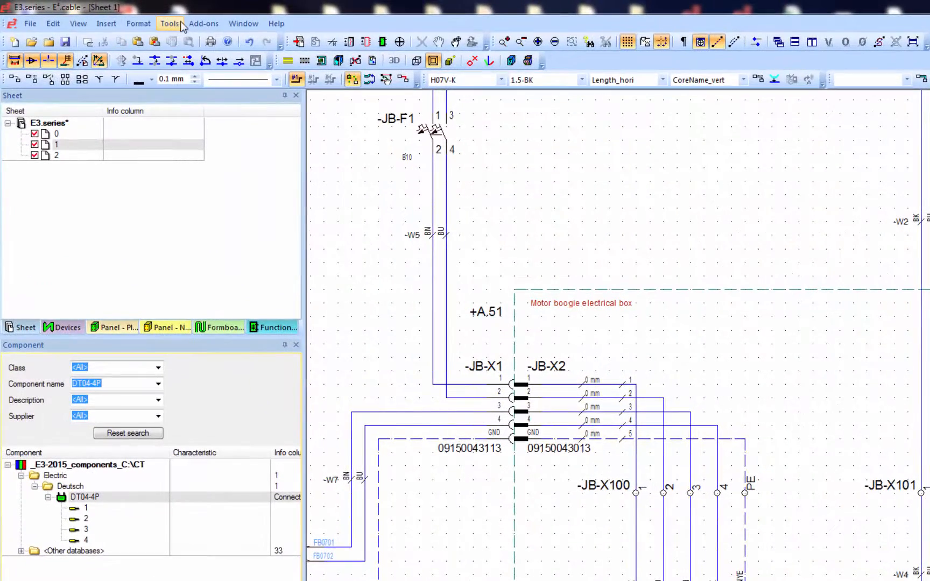
- Import routed wire lengths via E3.3DRoutingBridge so JB-X2 pins show millimetre lengths
{"action": "left_click", "coordinate": [204, 23]}
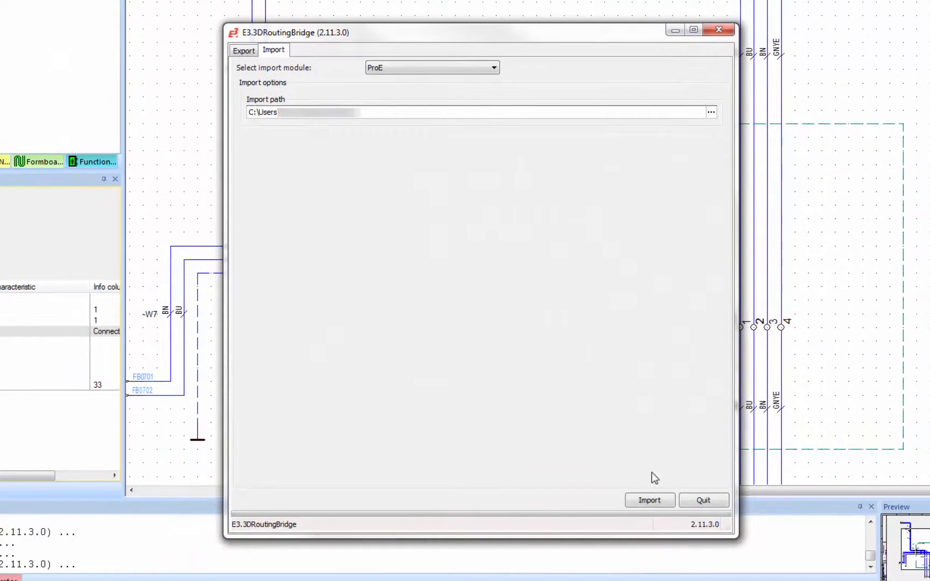
{"action": "left_click", "coordinate": [711, 112]}
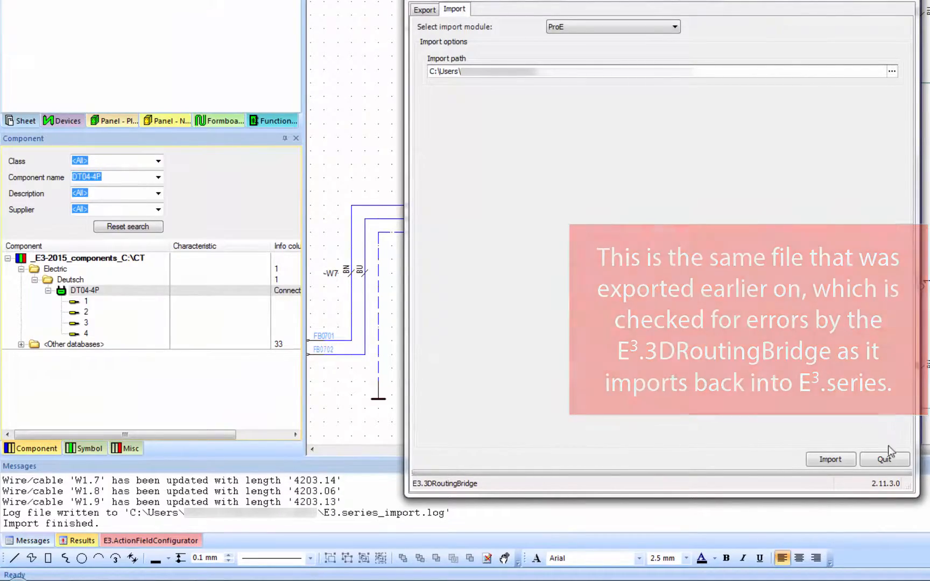
{"action": "left_click", "coordinate": [885, 458]}
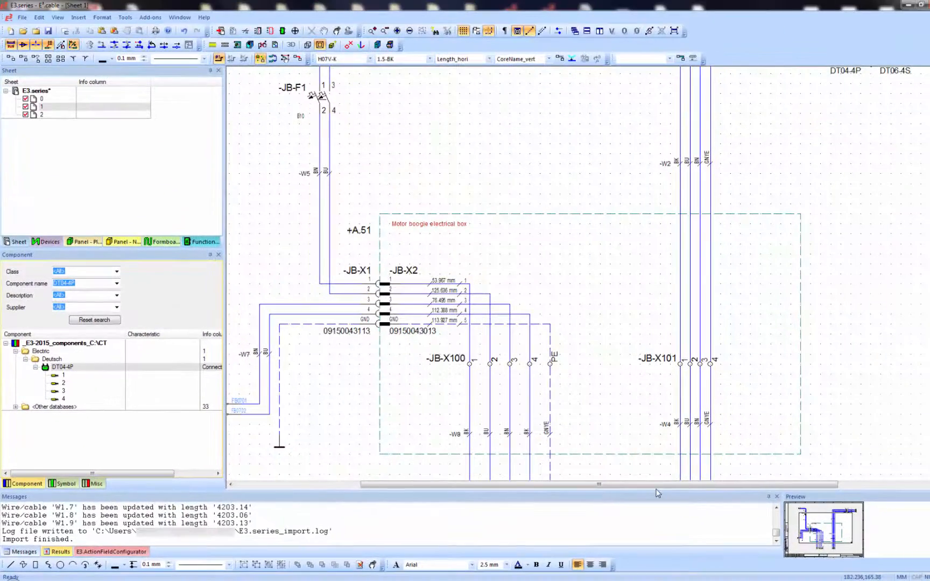